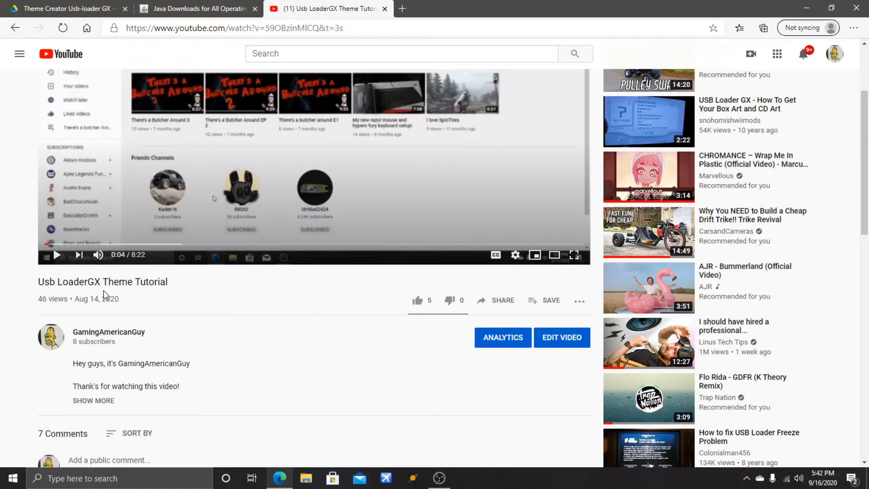
mouse_move(37, 306)
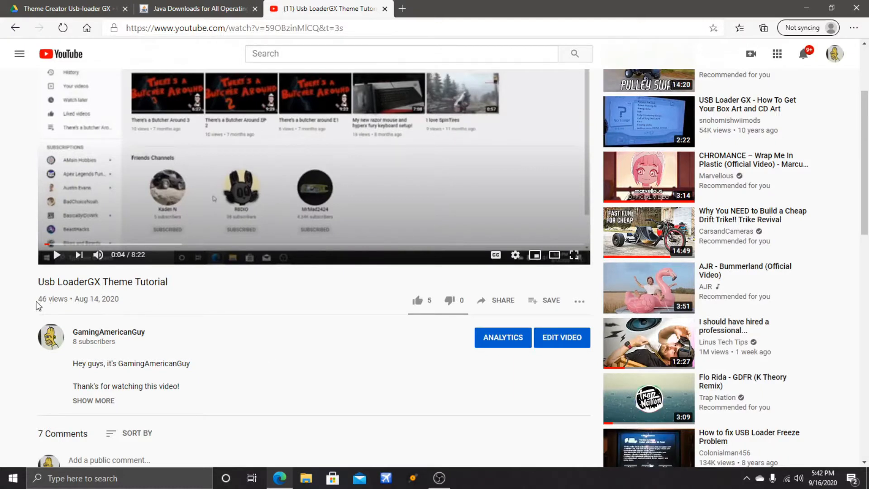
mouse_move(44, 309)
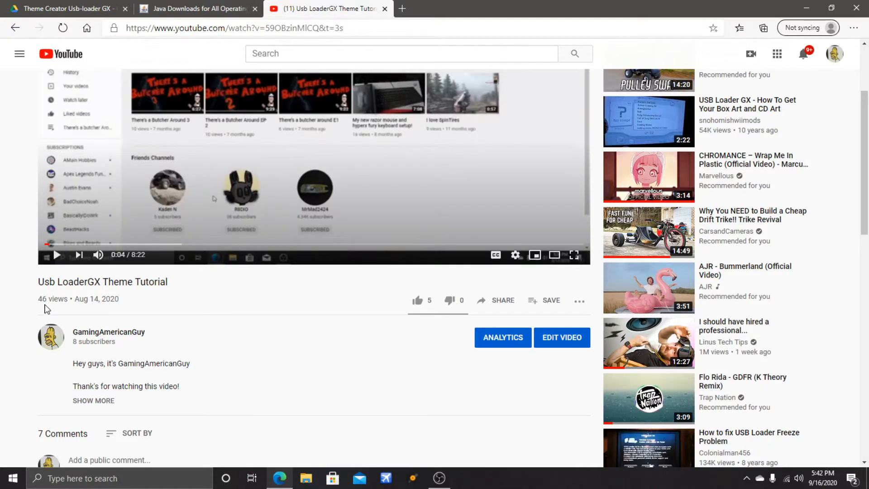
Browse the Java downloads page for Windows, Mac OS X, Linux and Solaris installers
scroll(down, 3)
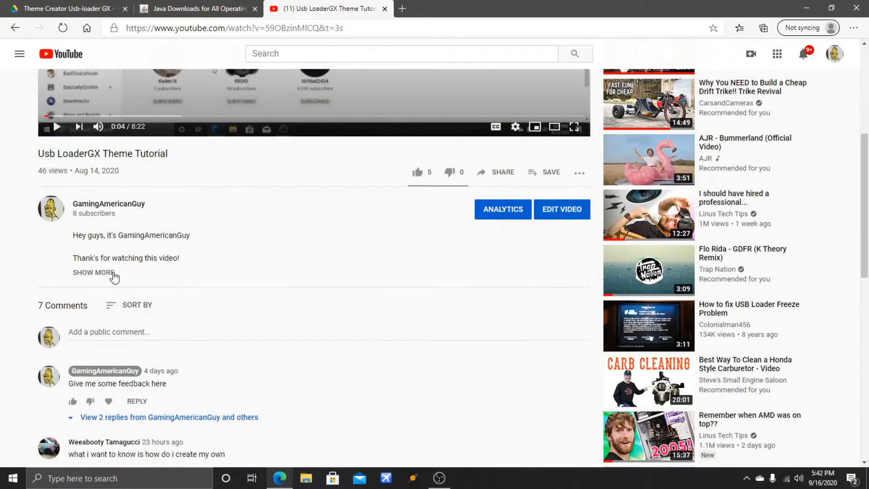
scroll(down, 3)
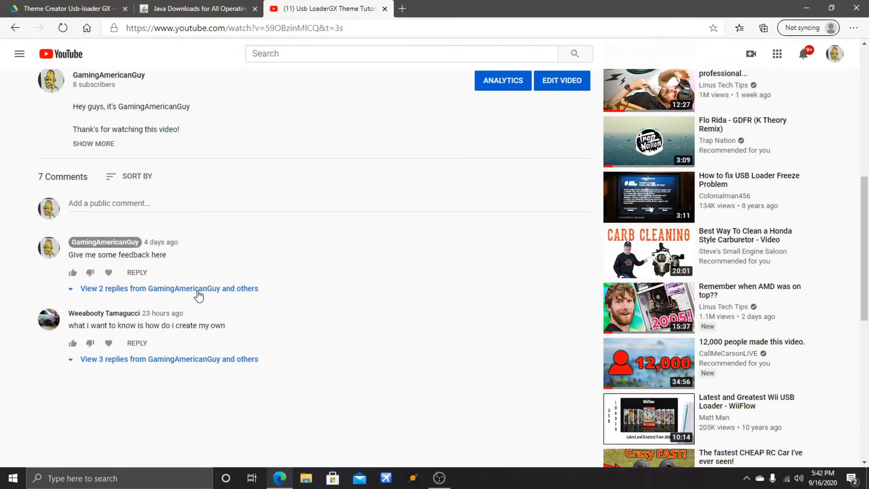
mouse_move(175, 264)
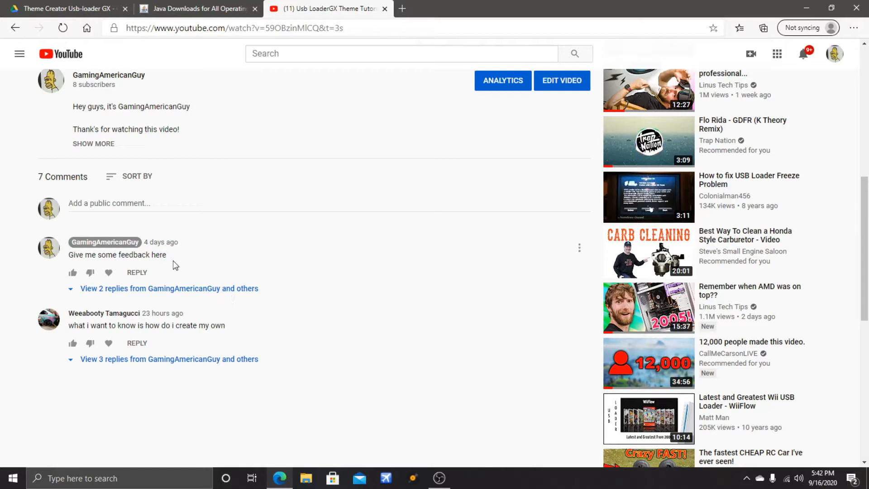
mouse_move(84, 323)
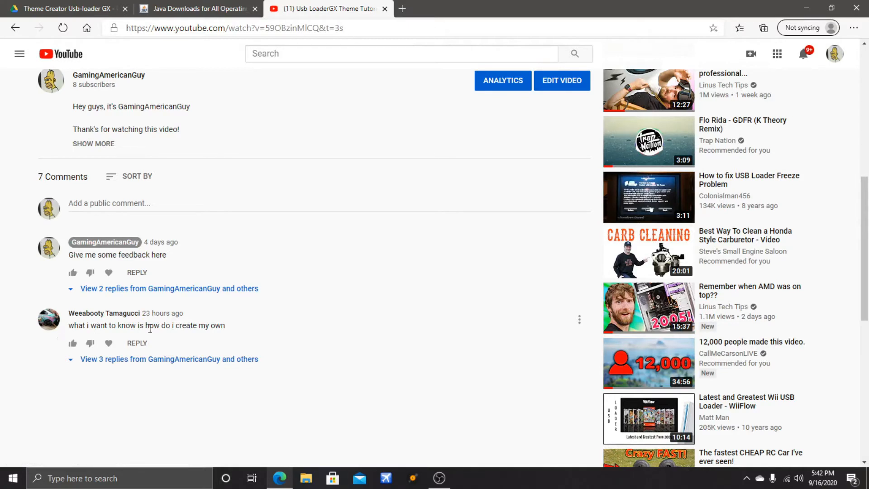
mouse_move(173, 340)
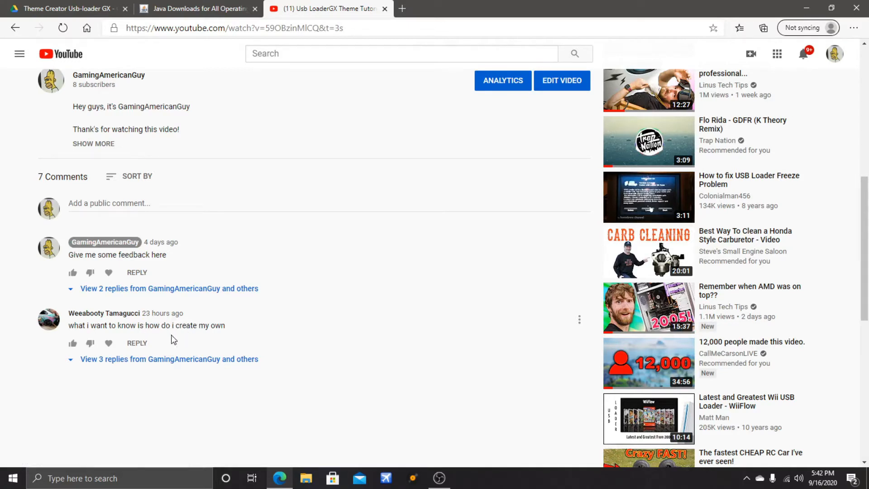
mouse_move(217, 336)
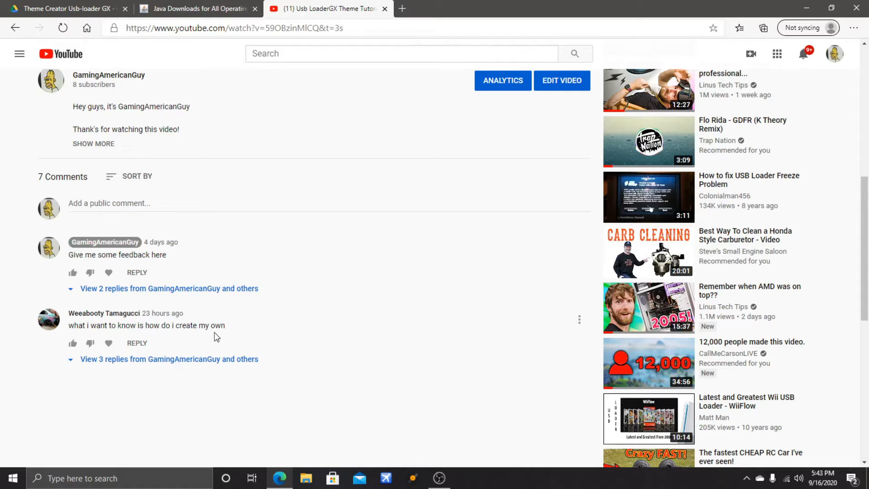
mouse_move(213, 330)
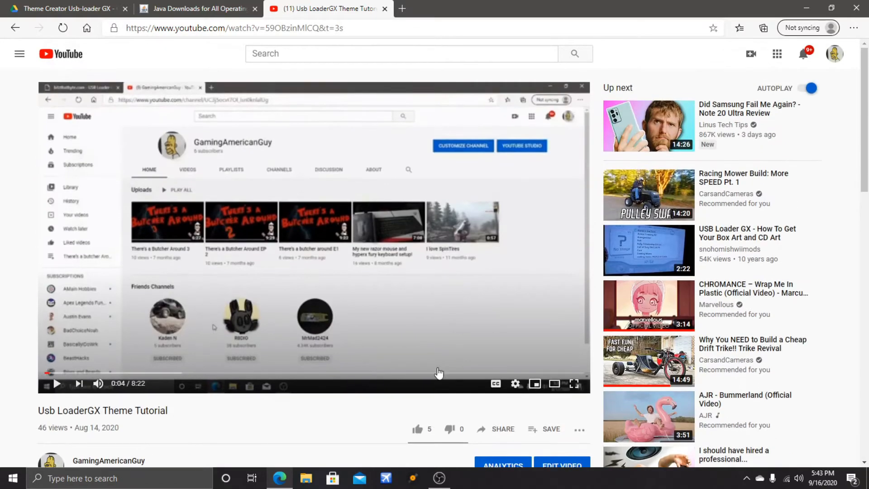
scroll(down, 3)
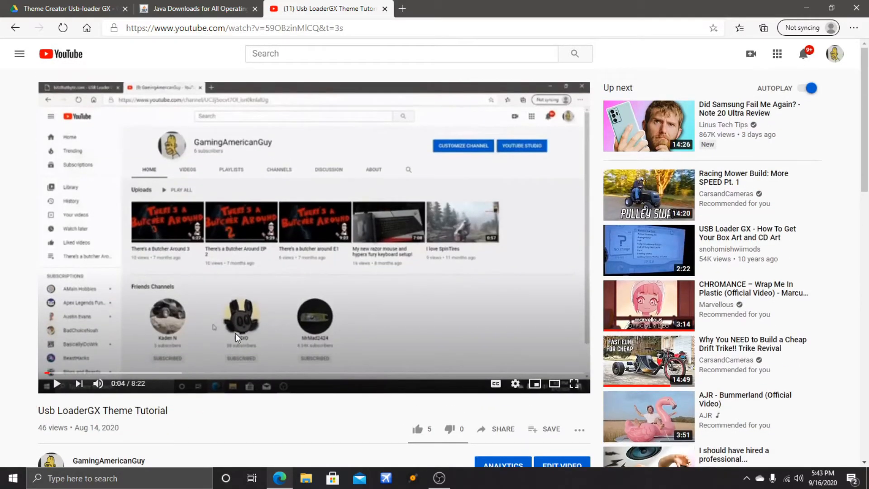
mouse_move(349, 285)
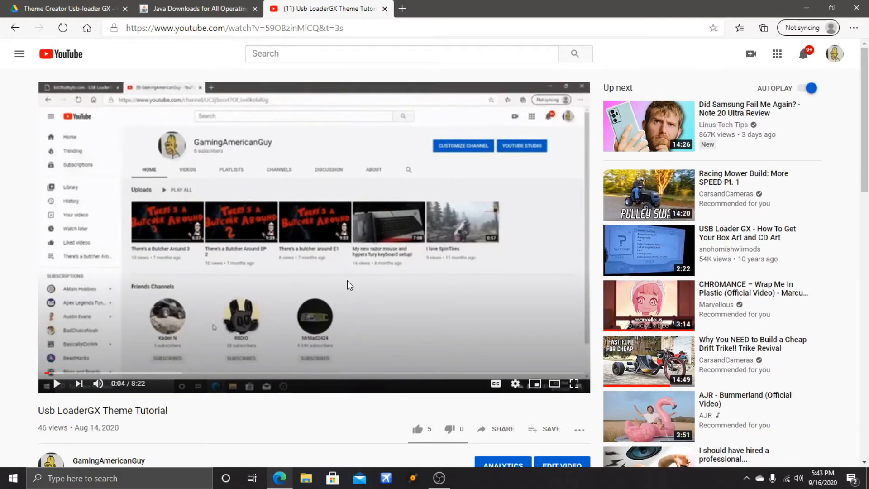
scroll(down, 3)
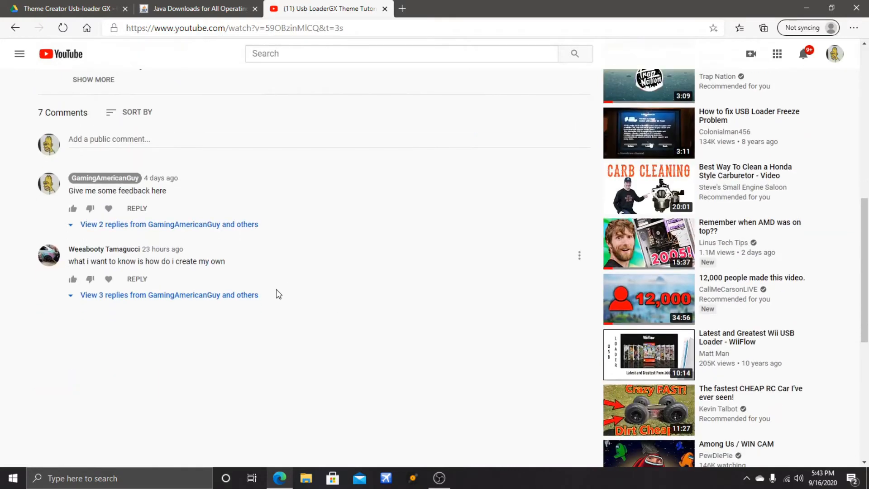
mouse_move(381, 265)
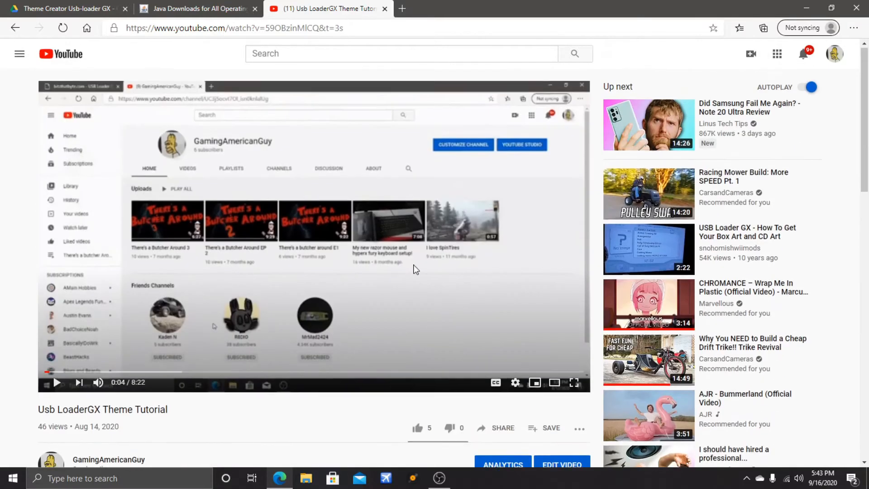
mouse_move(466, 277)
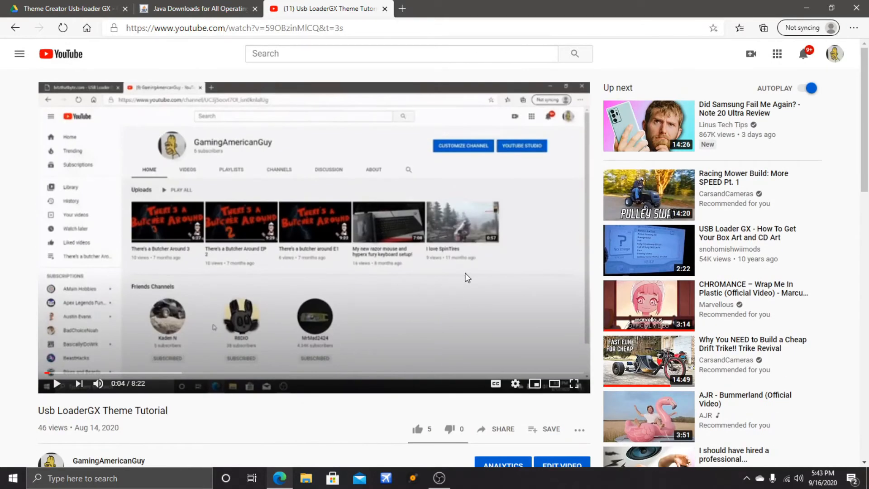
mouse_move(463, 277)
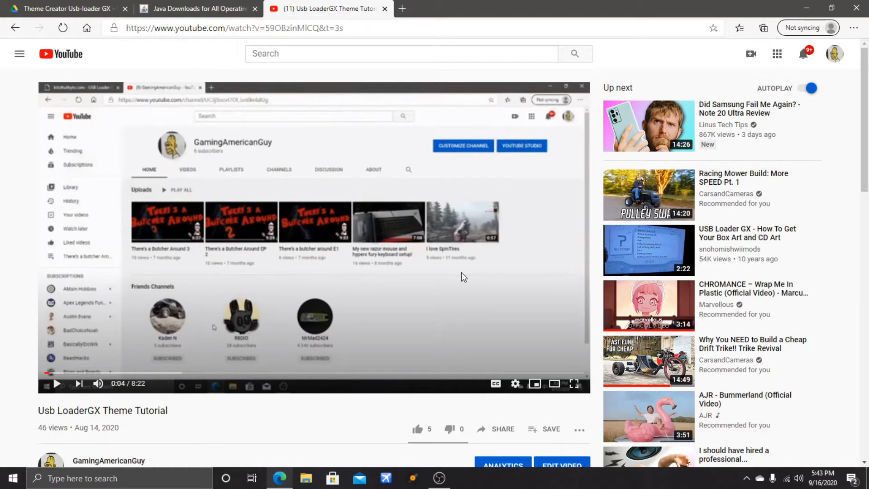
mouse_move(333, 172)
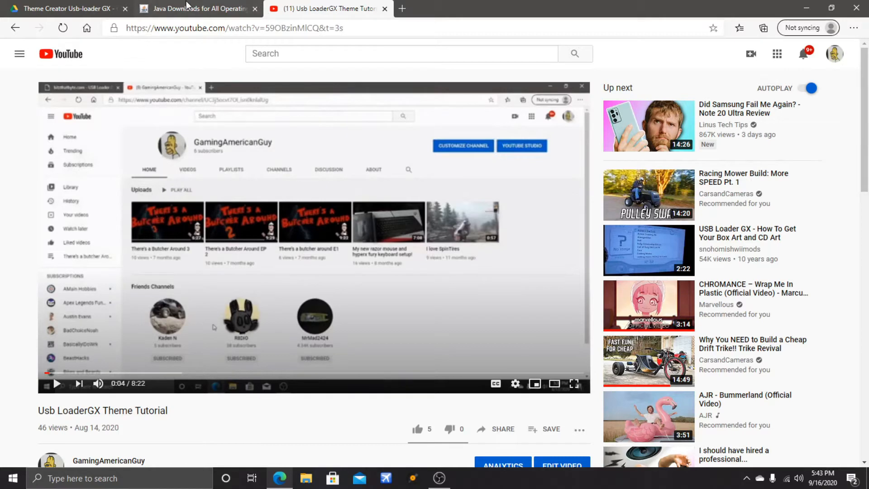
click(197, 9)
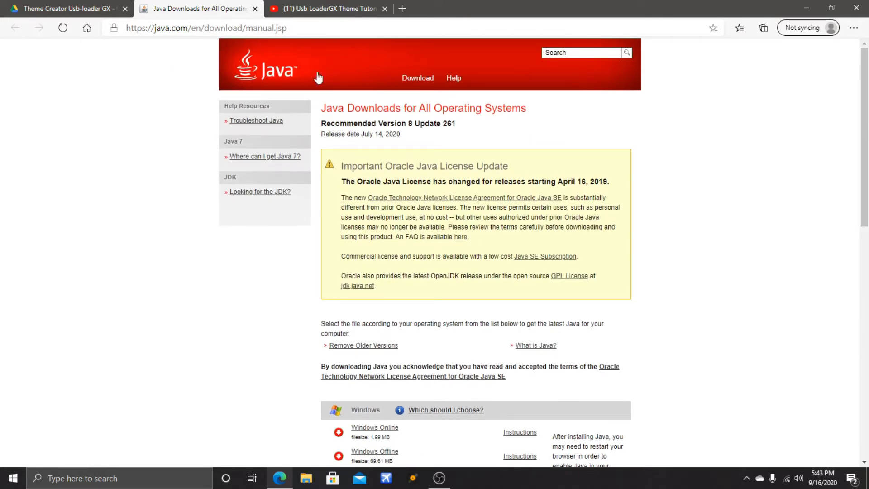
scroll(down, 3)
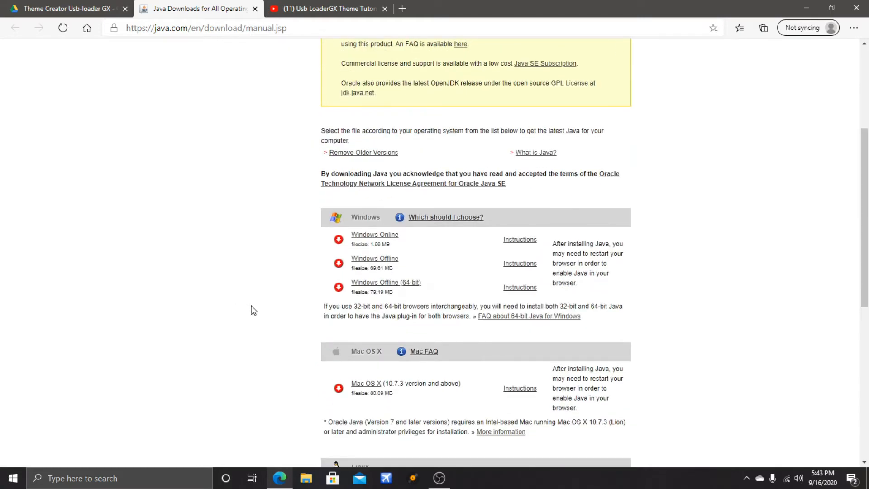
mouse_move(352, 289)
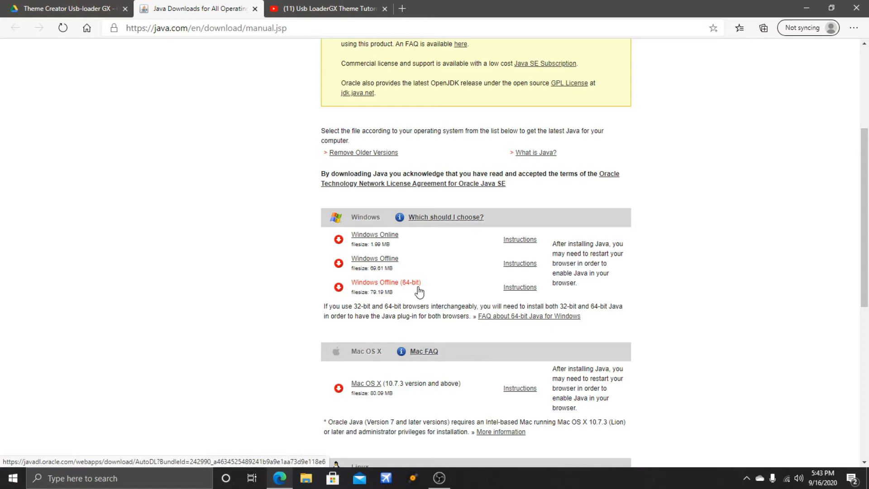
mouse_move(369, 301)
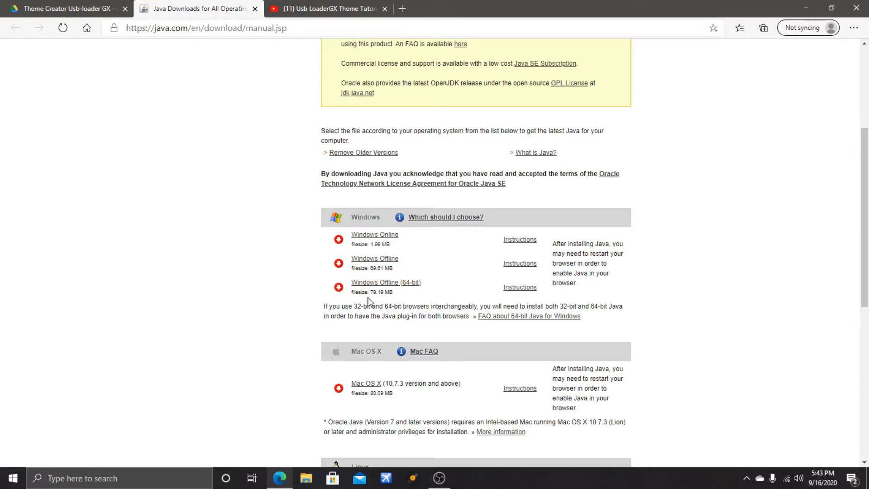
mouse_move(372, 302)
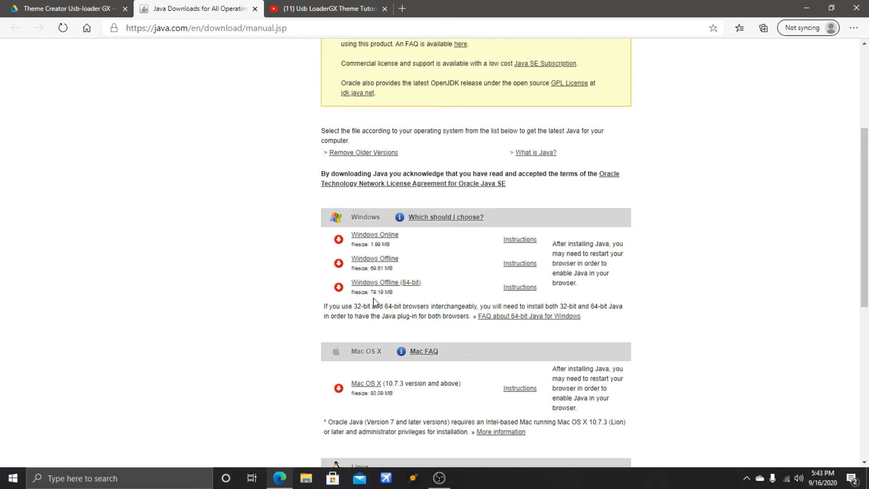
mouse_move(425, 304)
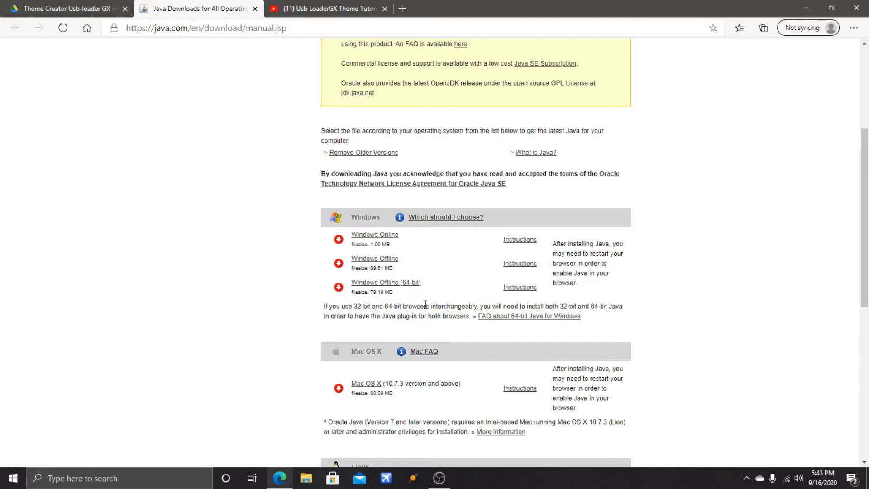
scroll(down, 3)
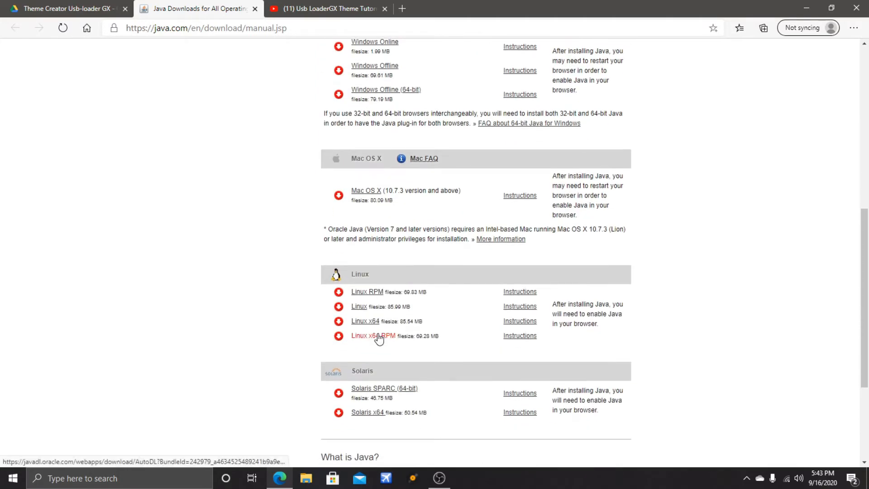
mouse_move(370, 180)
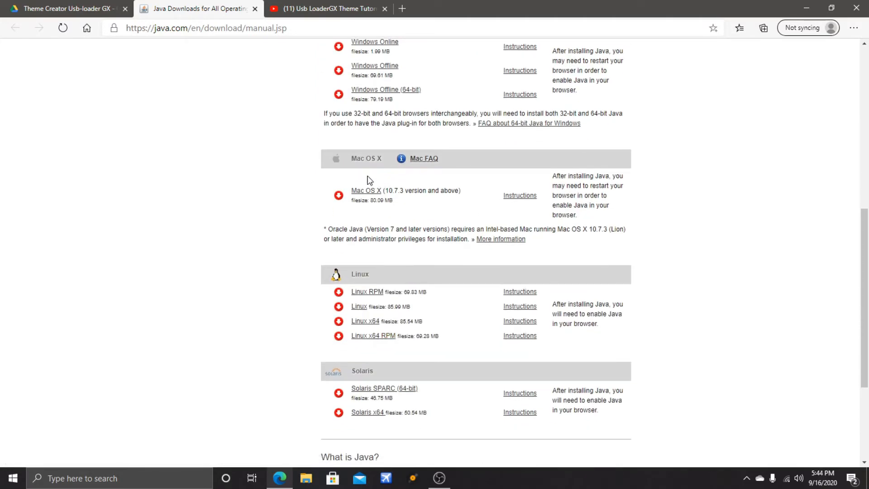
mouse_move(418, 231)
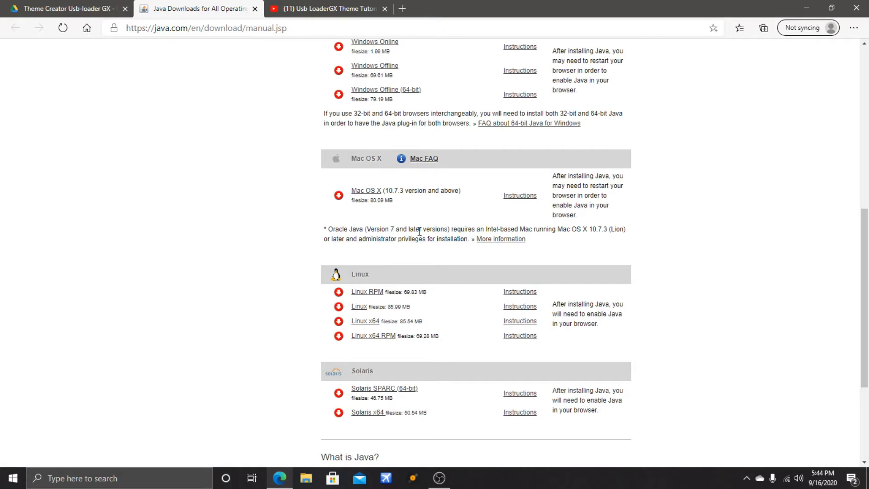
mouse_move(414, 237)
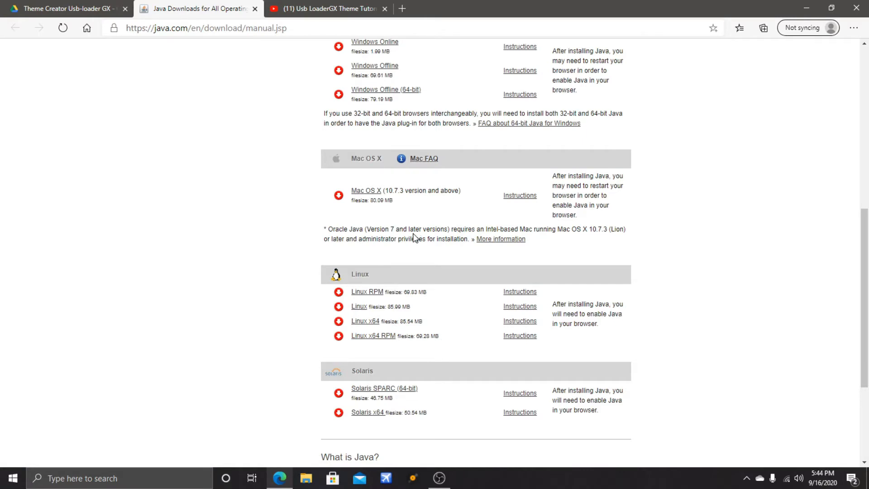
mouse_move(418, 224)
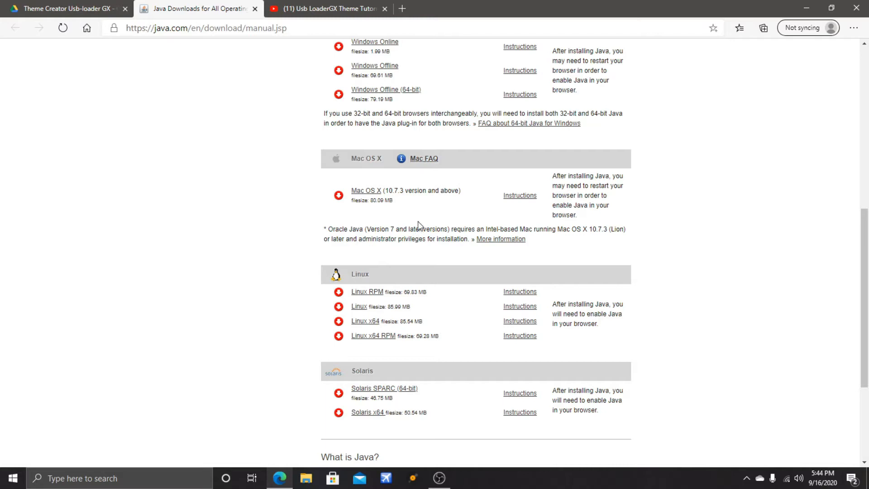
mouse_move(418, 220)
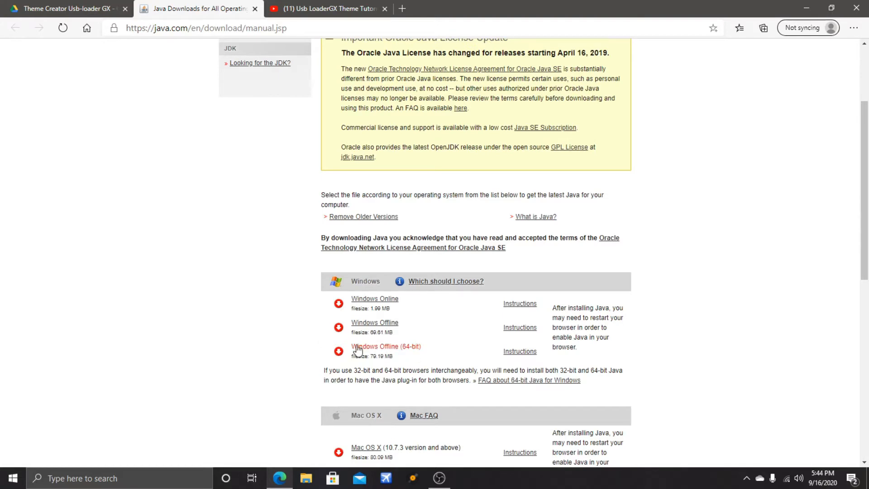
mouse_move(388, 327)
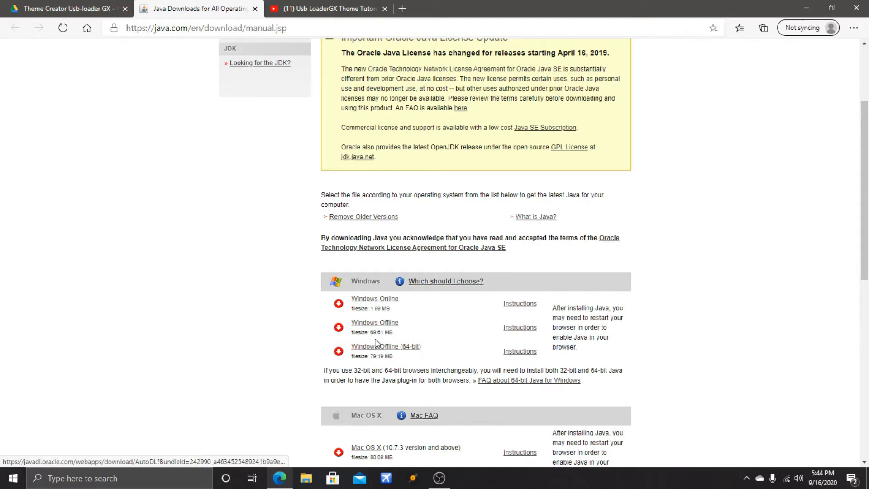
mouse_move(383, 331)
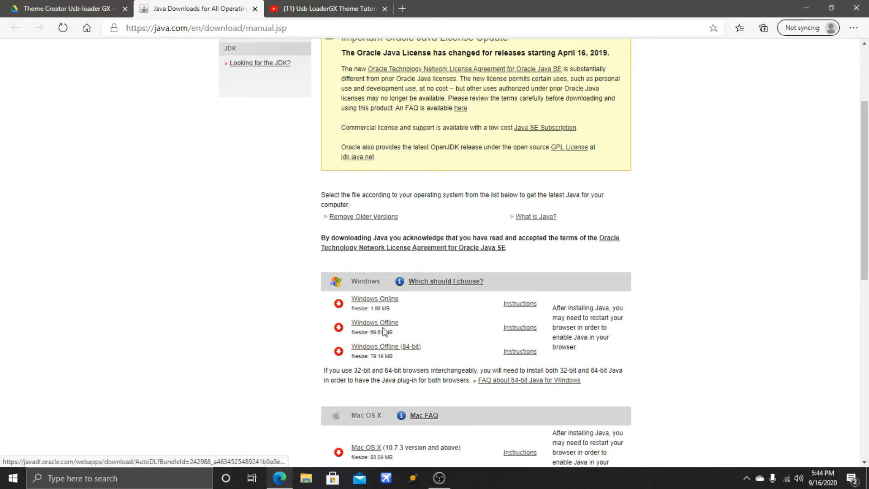
mouse_move(402, 328)
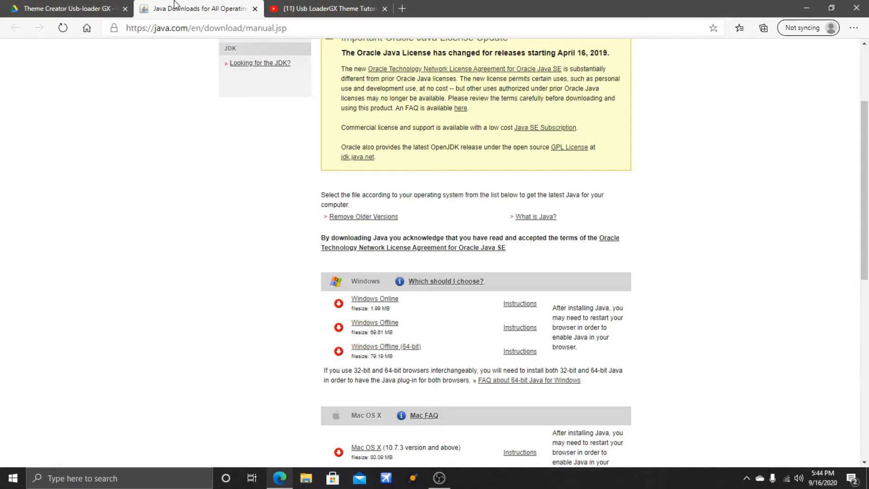
Download USB-Loader-GX-Theme-Creator.zip from Google Drive via right-click, then cancel the download
click(61, 8)
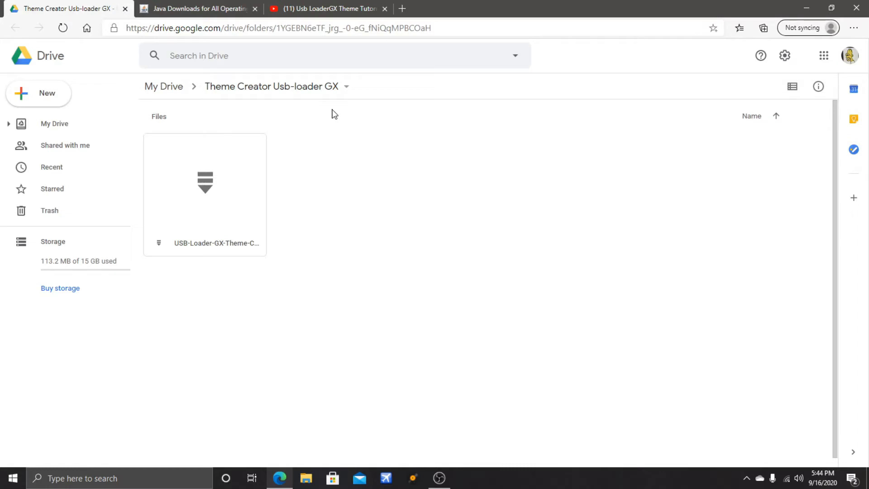
mouse_move(282, 195)
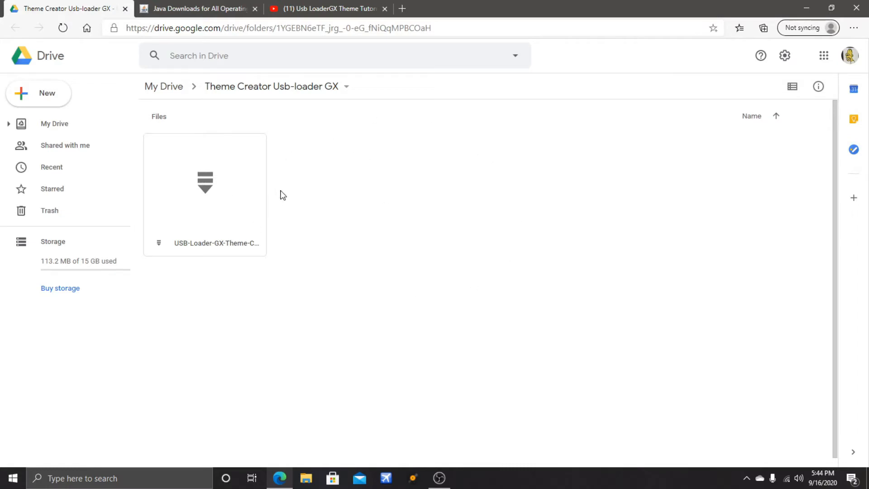
mouse_move(185, 253)
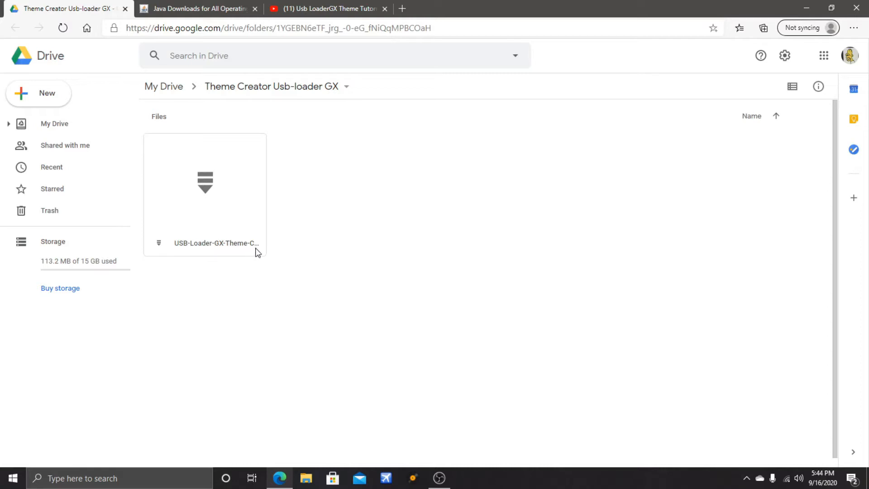
mouse_move(219, 227)
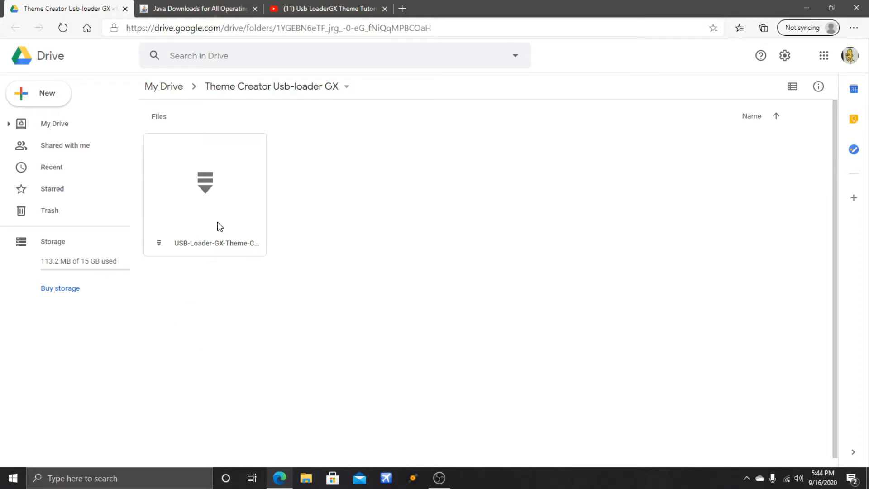
click(215, 243)
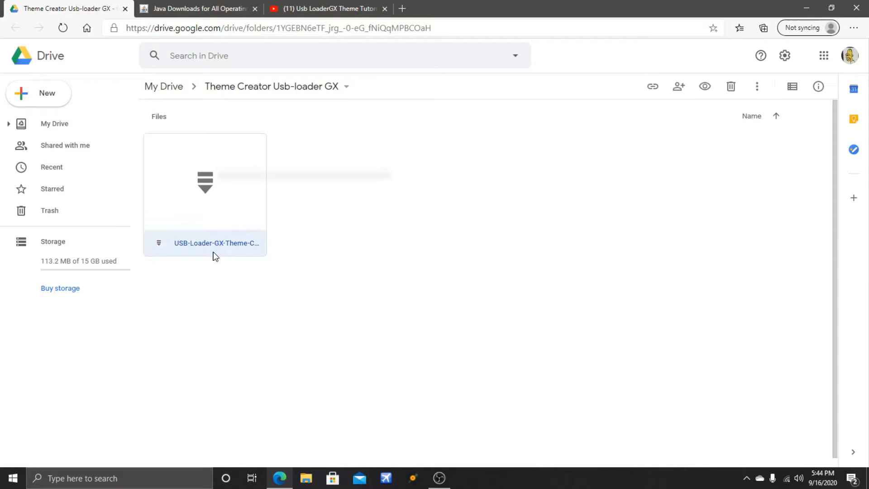
right_click(215, 243)
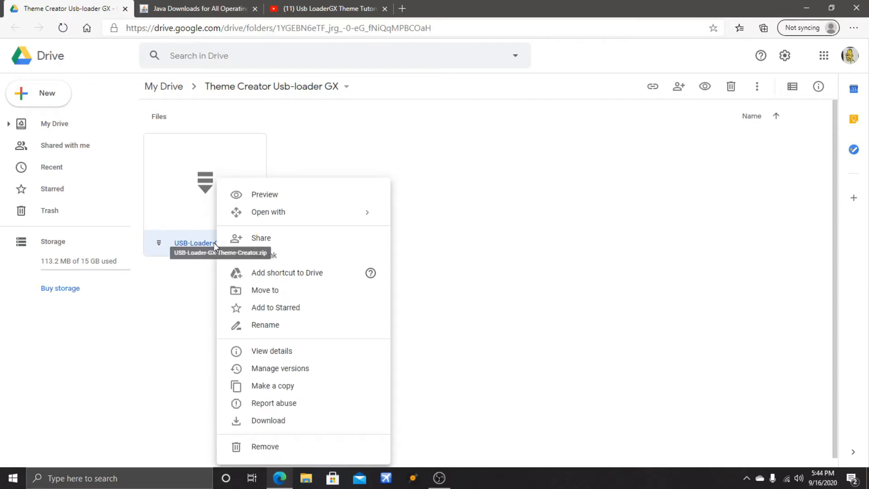
mouse_move(277, 421)
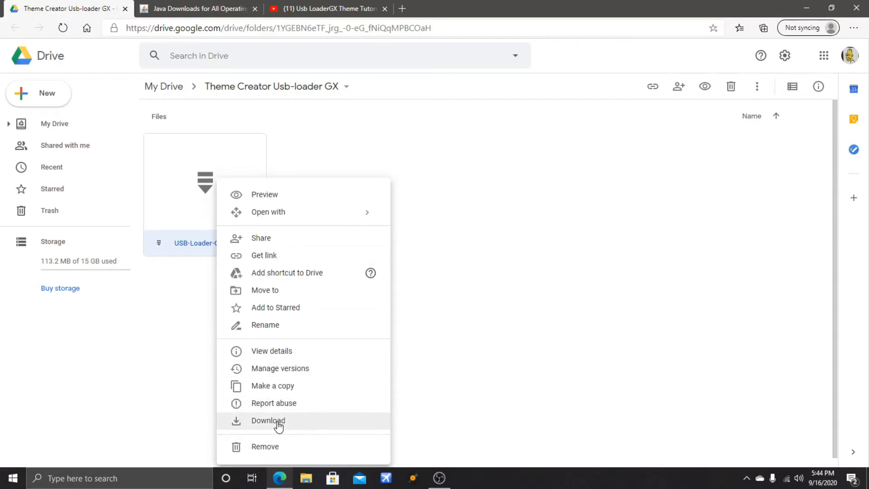
click(268, 420)
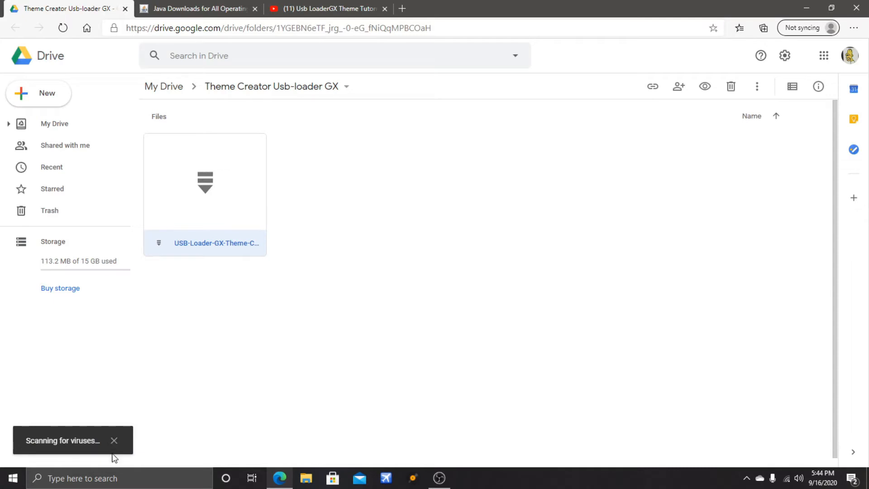
mouse_move(106, 458)
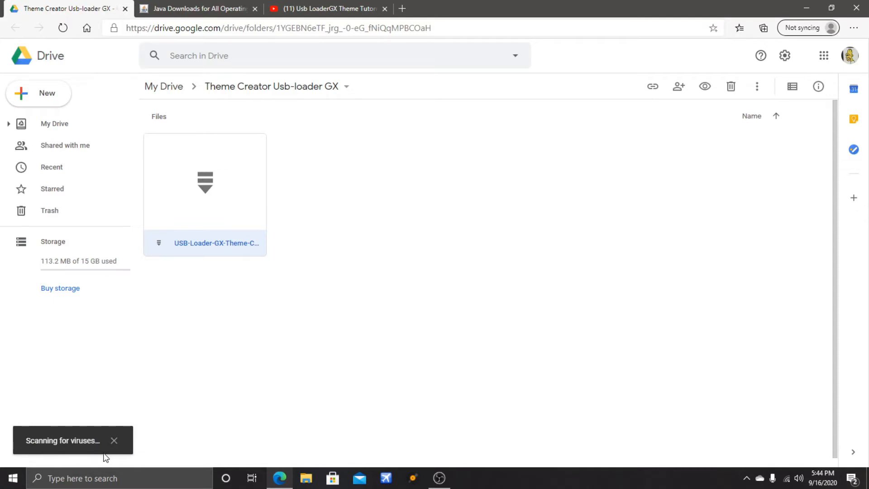
mouse_move(116, 457)
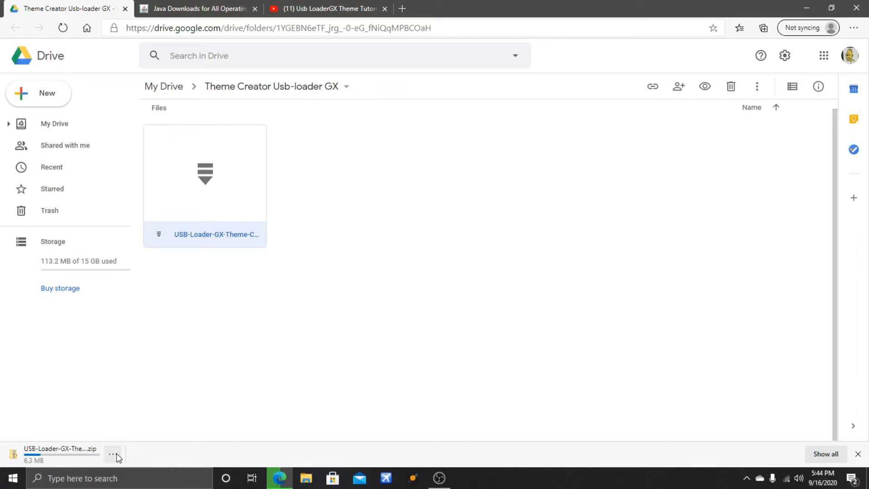
click(113, 454)
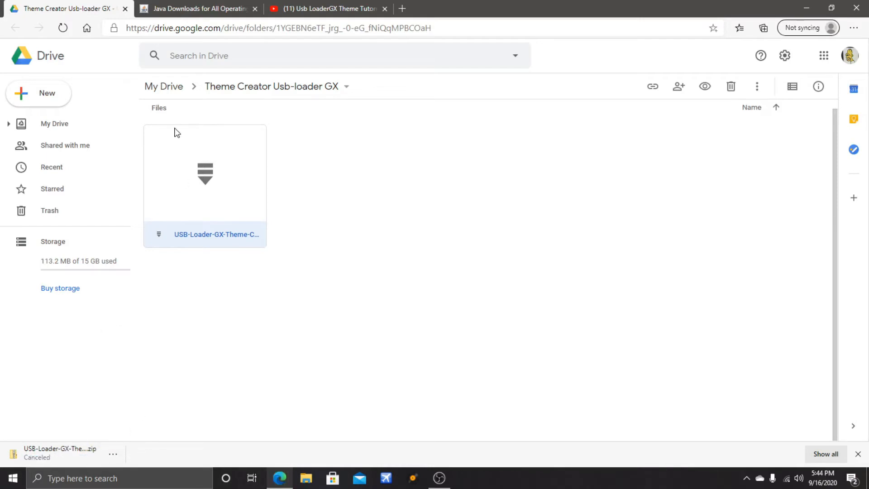
click(200, 9)
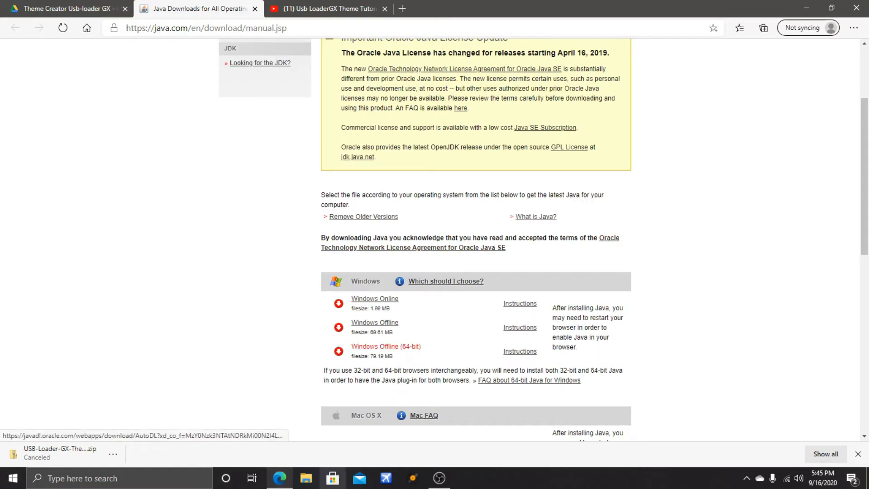
Start and cancel the Windows Offline (64-bit) Java download, then launch File Explorer
click(386, 346)
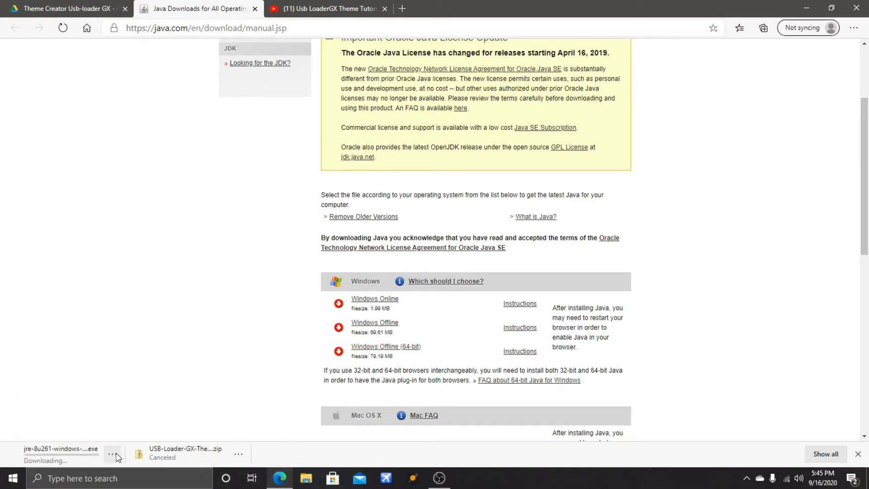
click(113, 454)
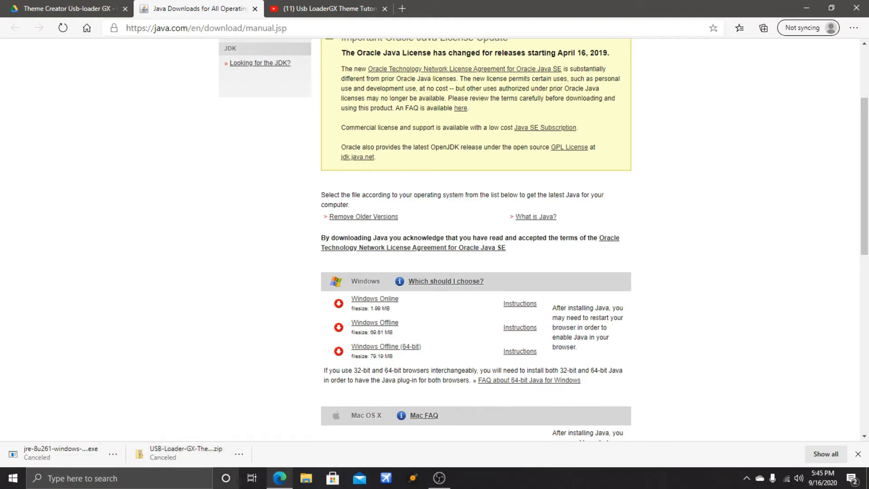
mouse_move(280, 478)
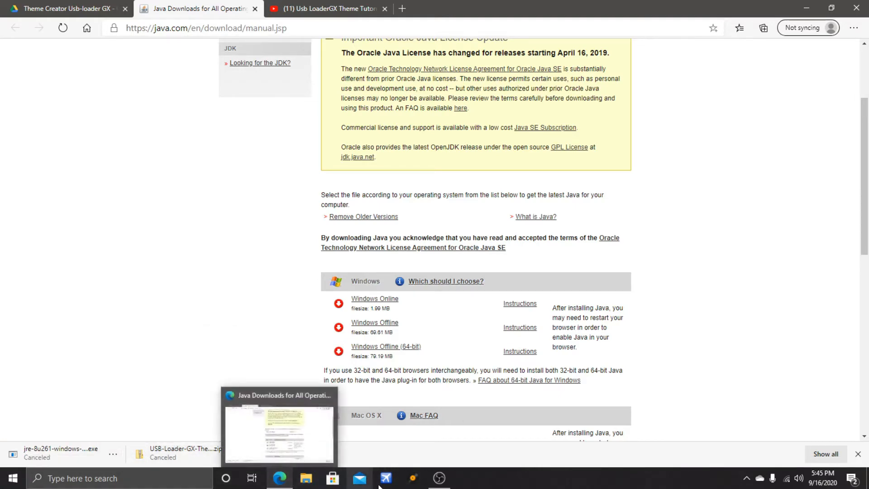
click(305, 478)
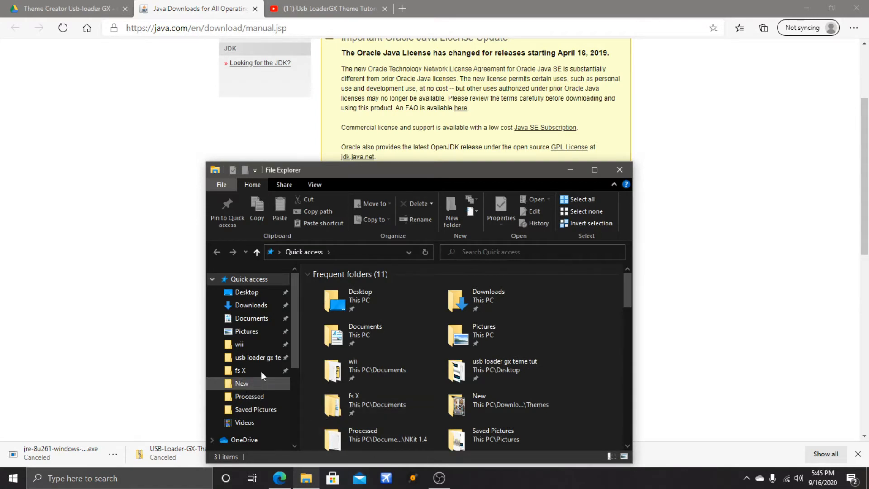
Go to Downloads and open the extracted USB-Loader-GX-Theme-Creator folder
click(250, 304)
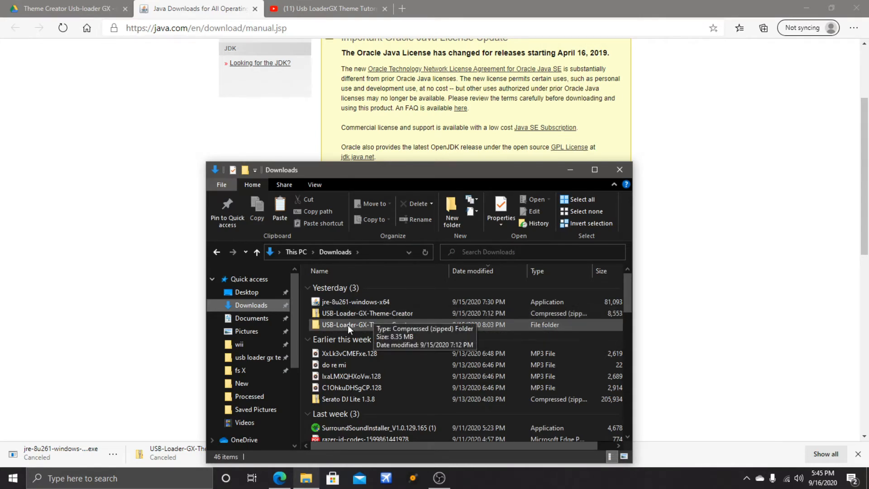
mouse_move(367, 327)
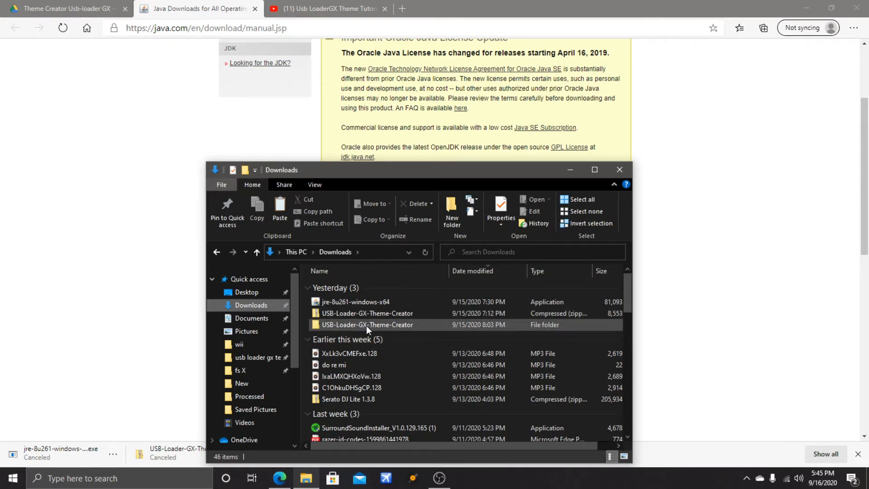
mouse_move(367, 324)
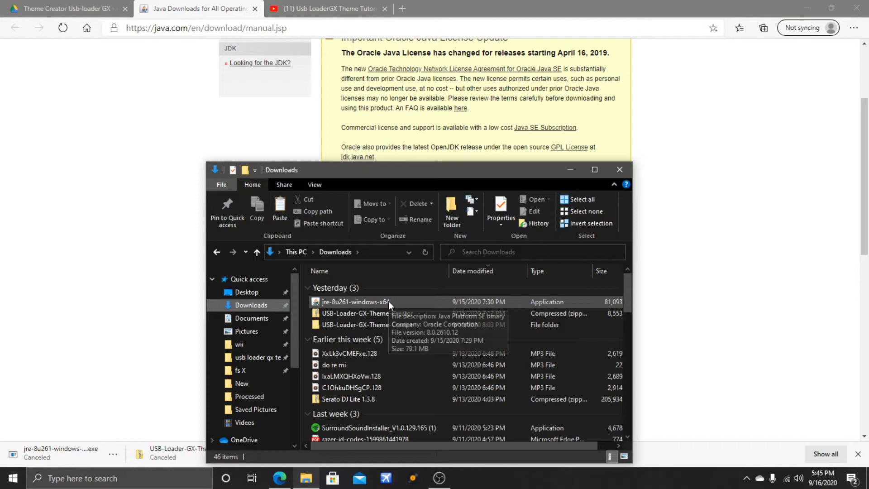
mouse_move(363, 309)
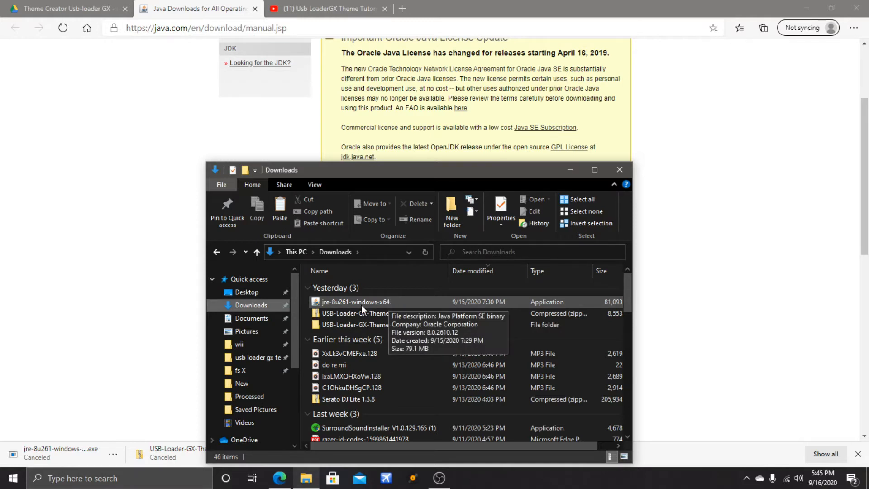
mouse_move(408, 305)
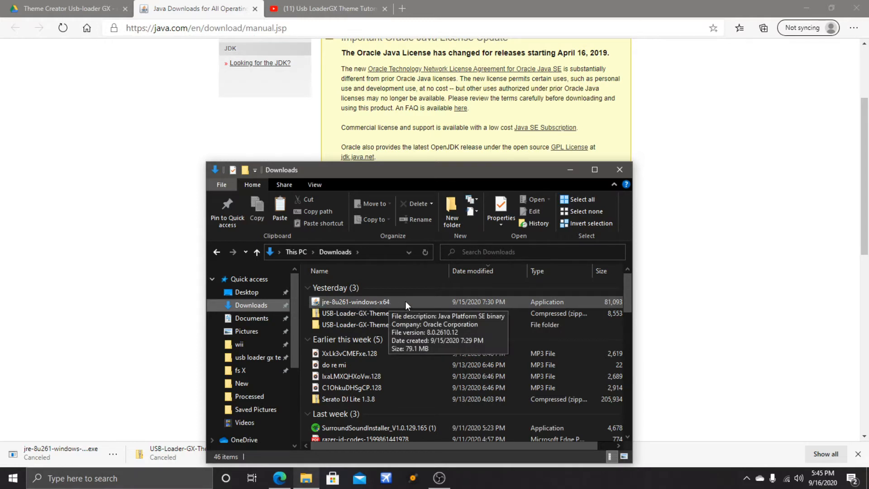
mouse_move(401, 303)
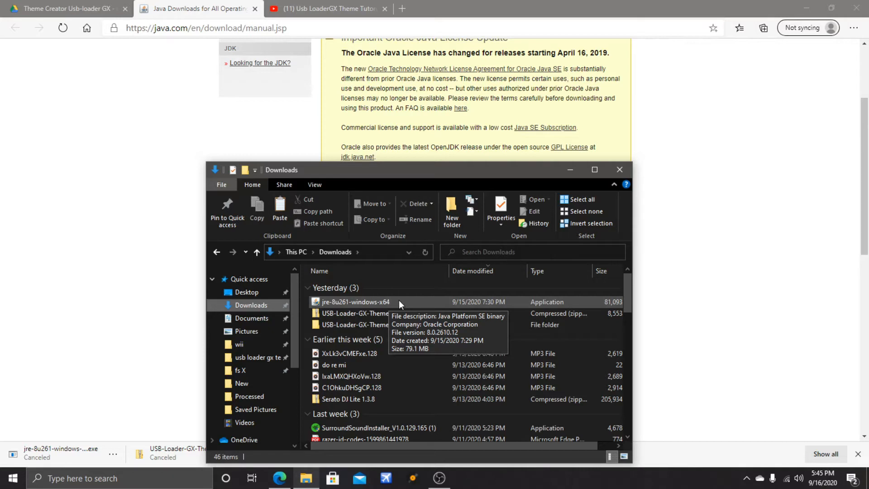
mouse_move(329, 309)
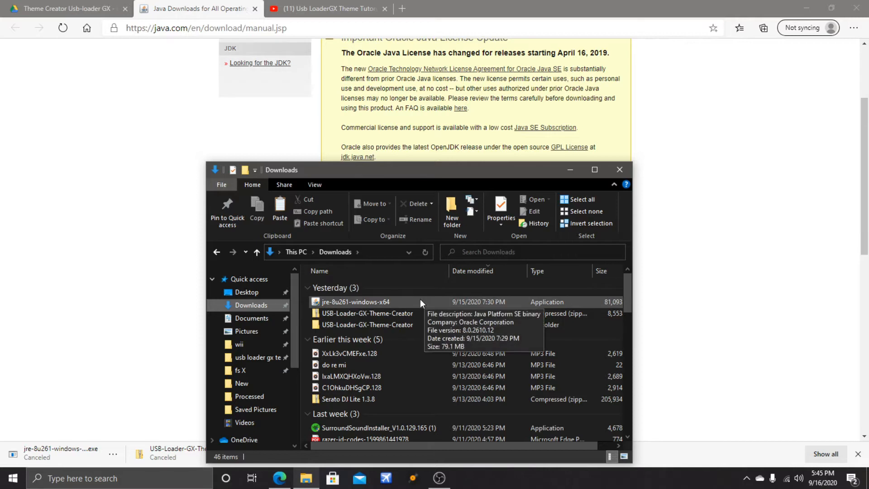
mouse_move(419, 302)
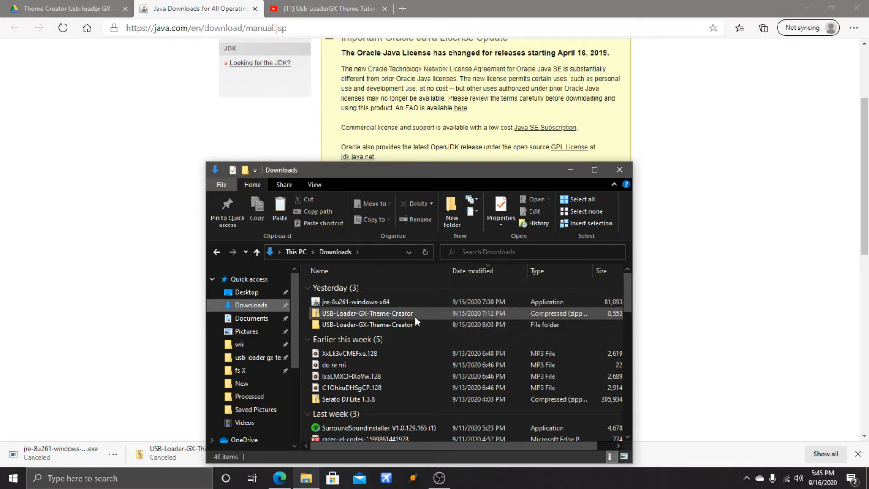
mouse_move(368, 313)
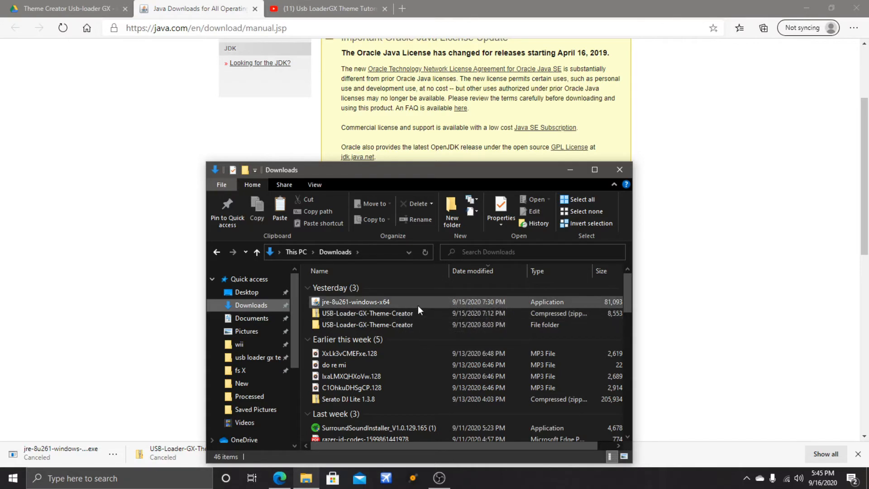
click(367, 313)
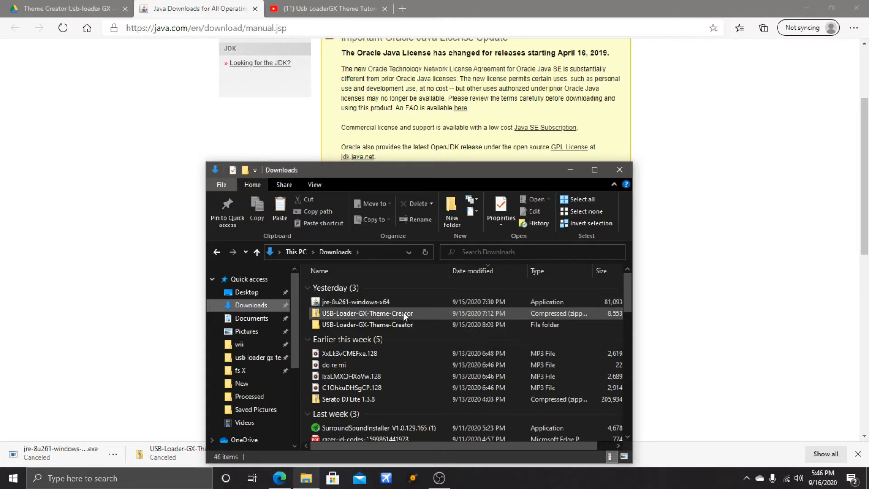
click(367, 324)
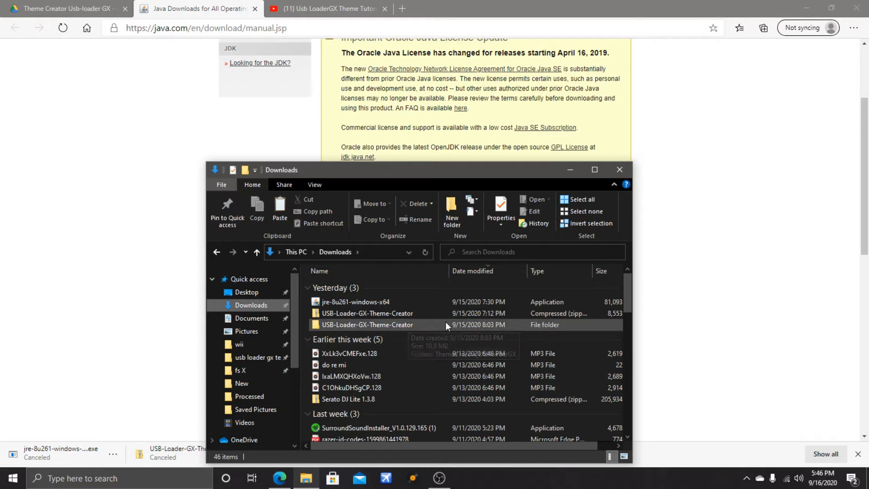
mouse_move(416, 334)
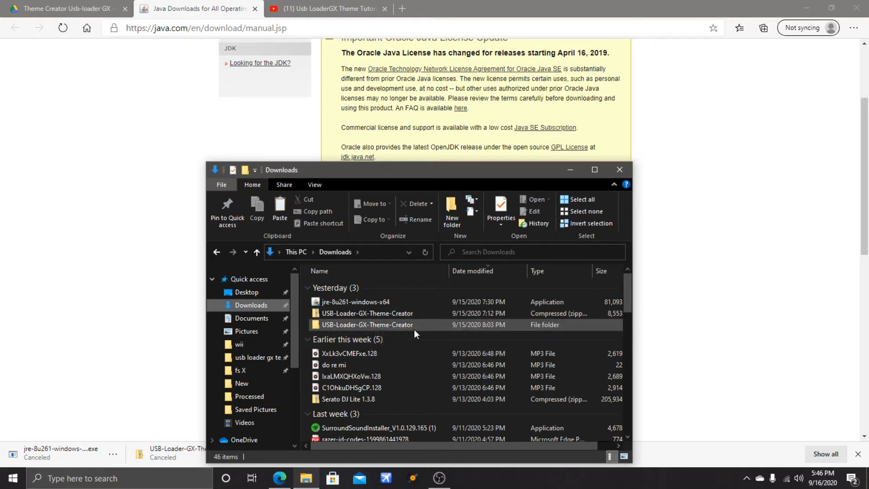
mouse_move(381, 333)
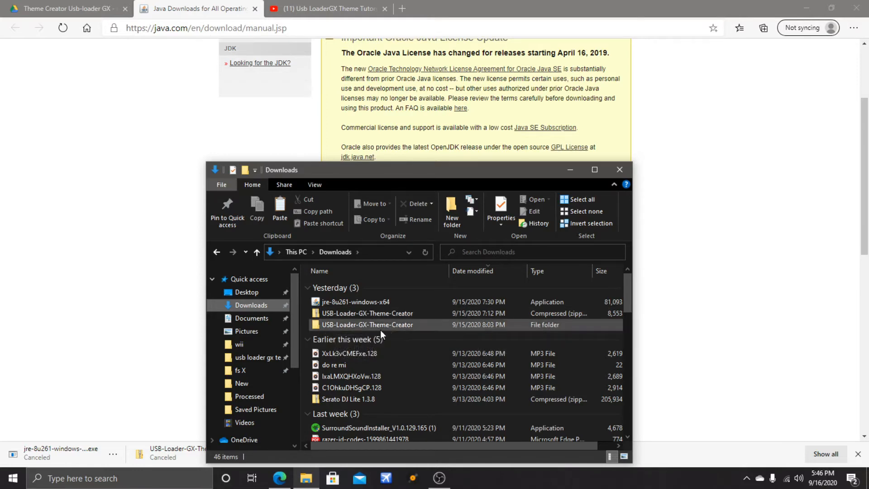
double_click(368, 324)
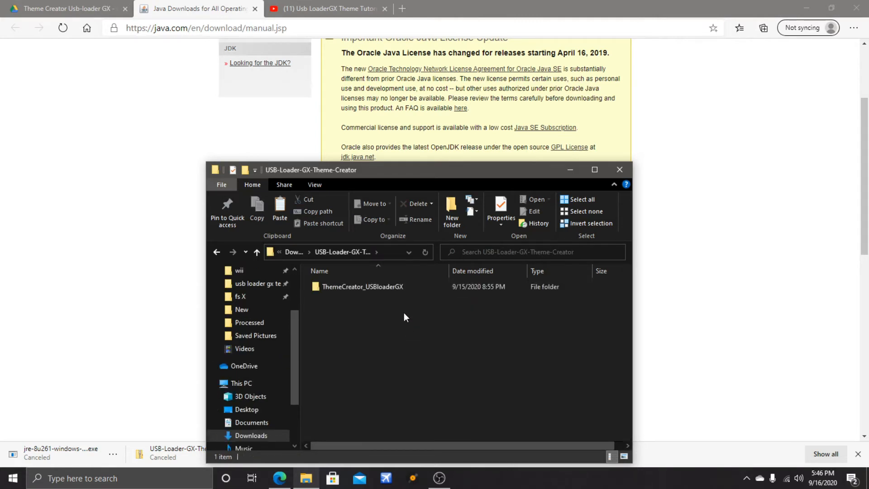
double_click(362, 287)
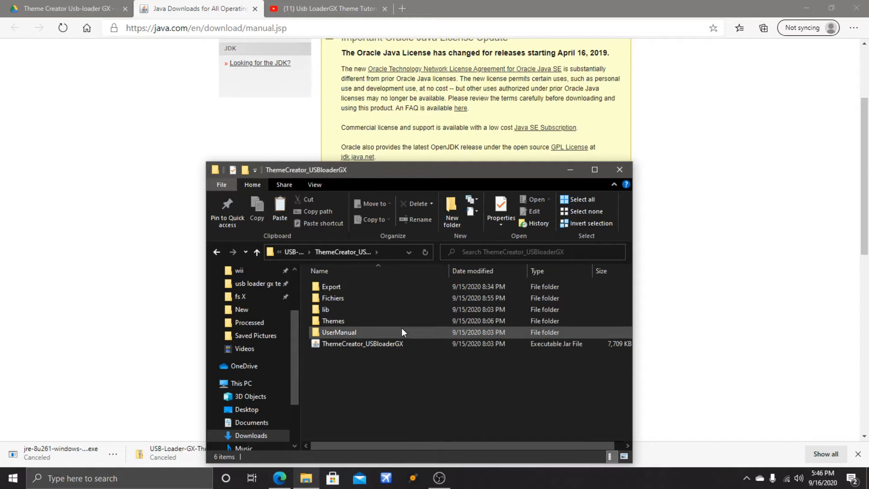
click(362, 343)
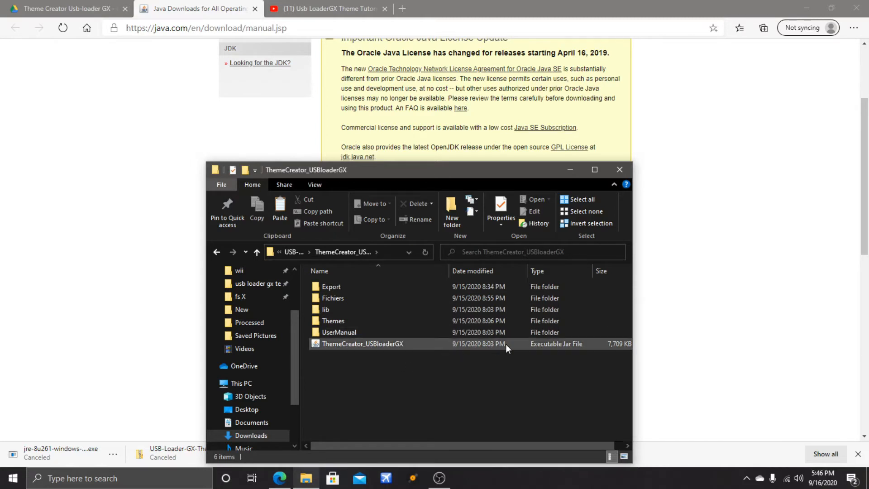
mouse_move(371, 347)
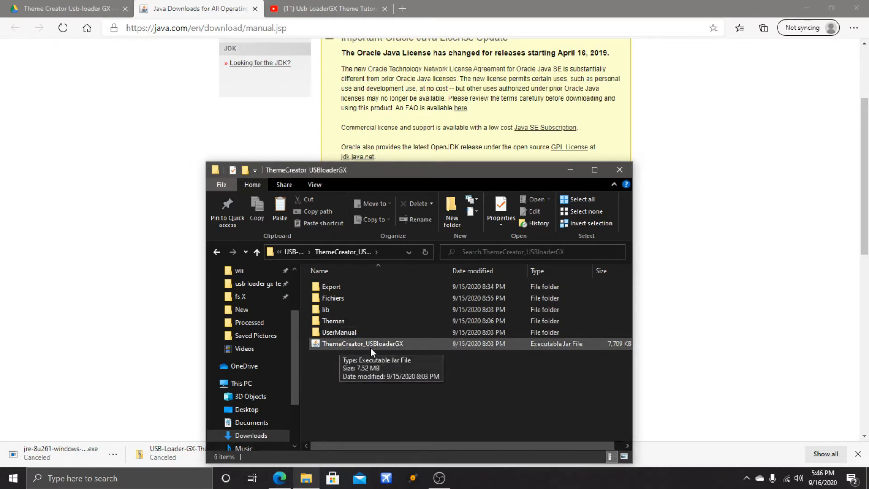
mouse_move(404, 353)
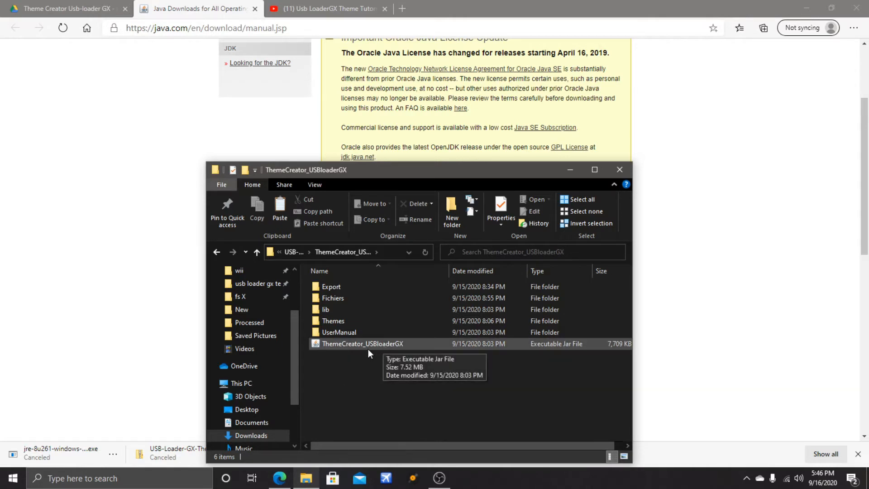
mouse_move(318, 345)
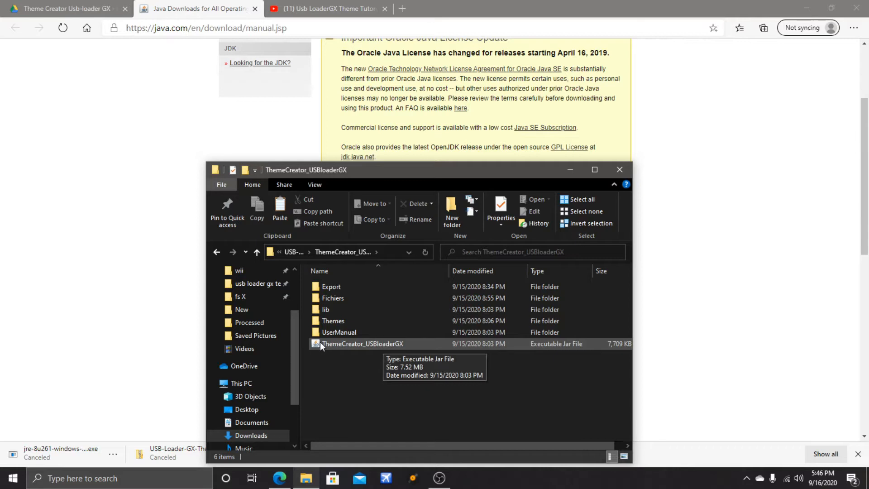
mouse_move(352, 348)
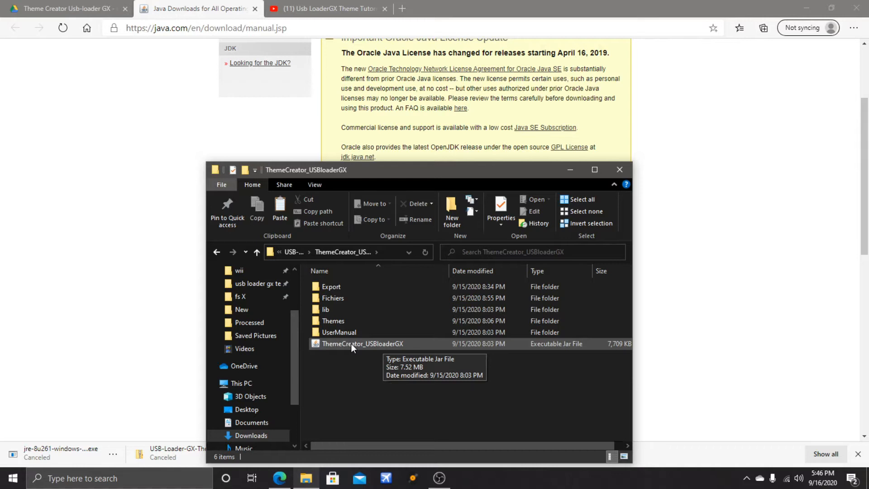
right_click(362, 343)
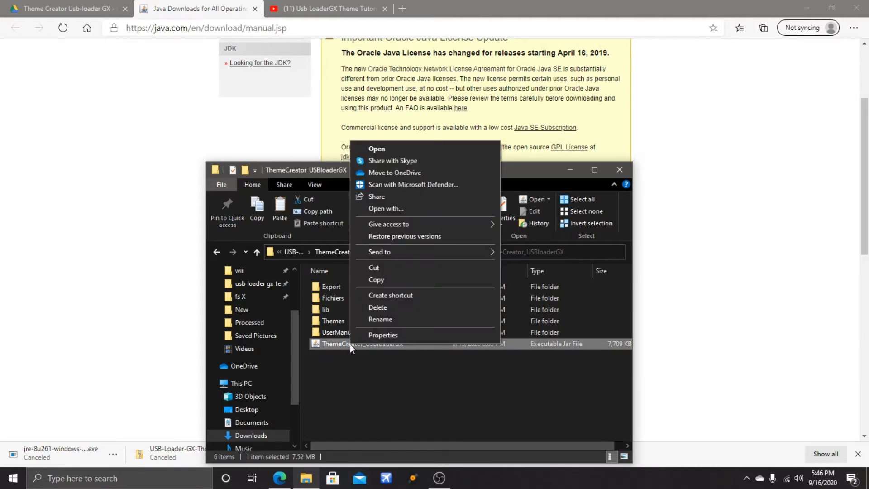
mouse_move(386, 209)
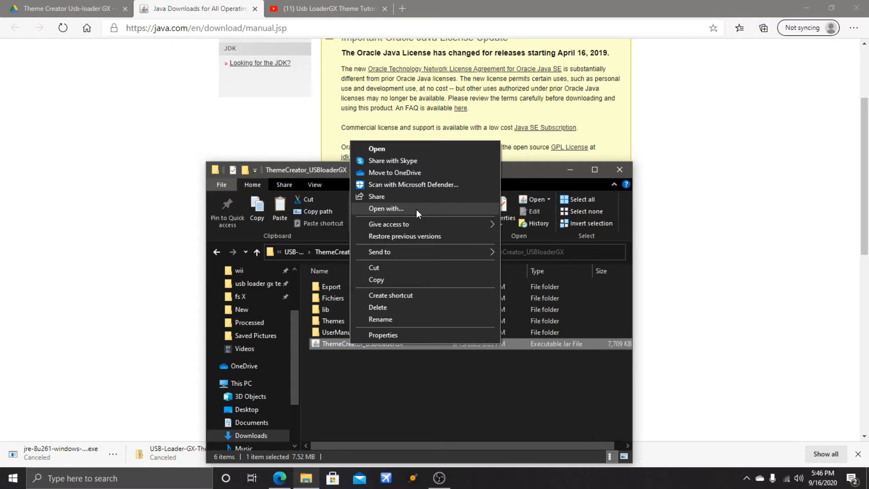
mouse_move(479, 214)
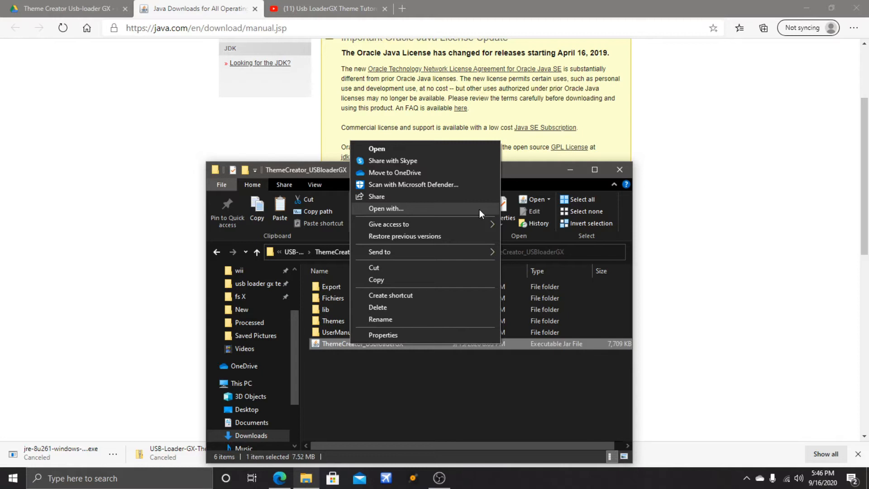
mouse_move(480, 214)
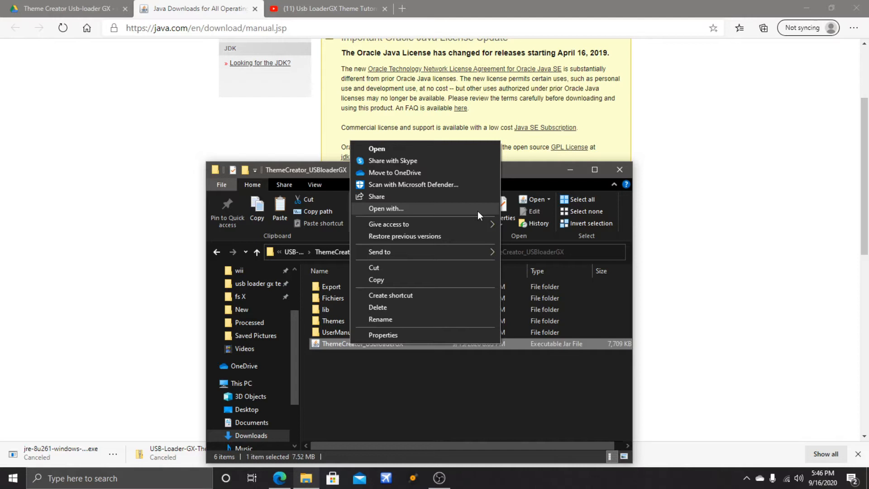
mouse_move(494, 214)
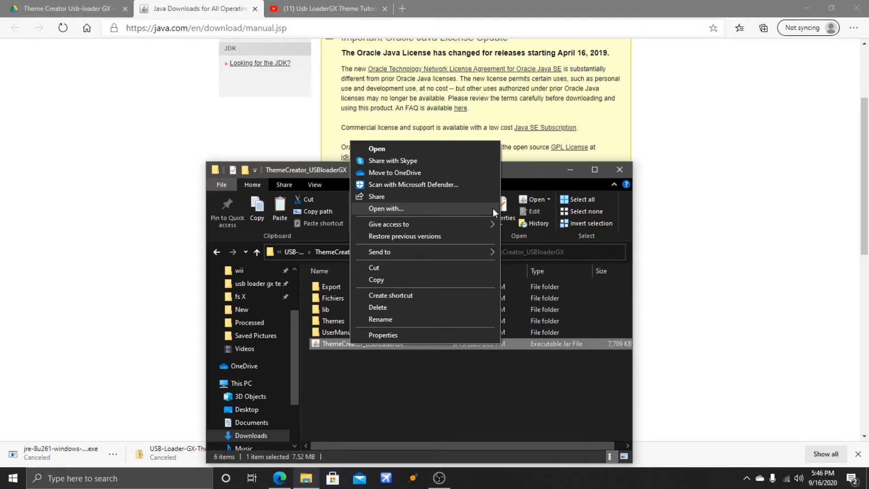
mouse_move(467, 215)
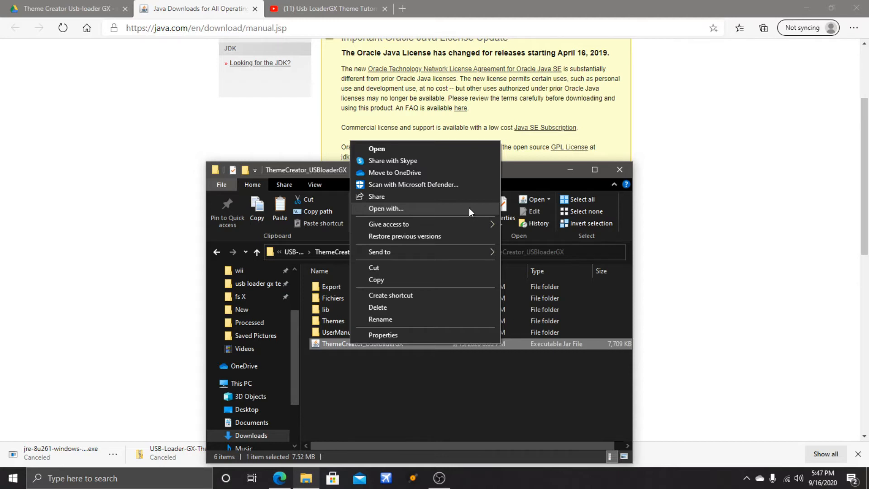
mouse_move(466, 216)
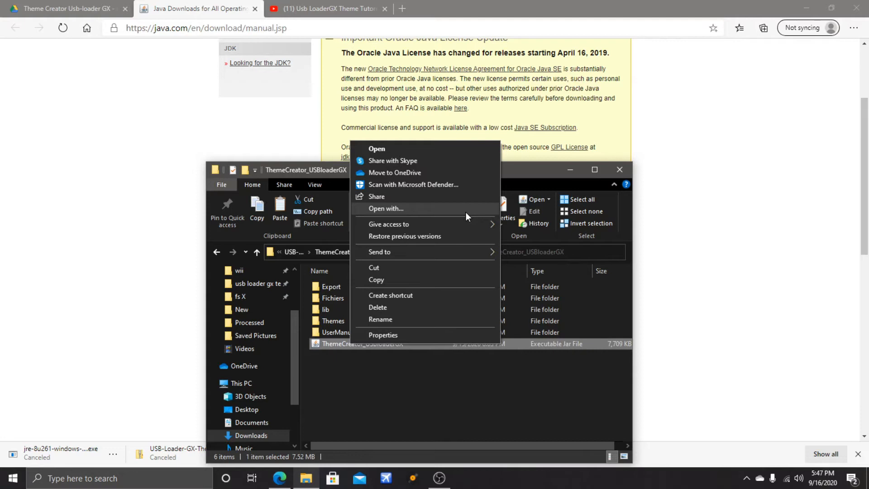
click(360, 365)
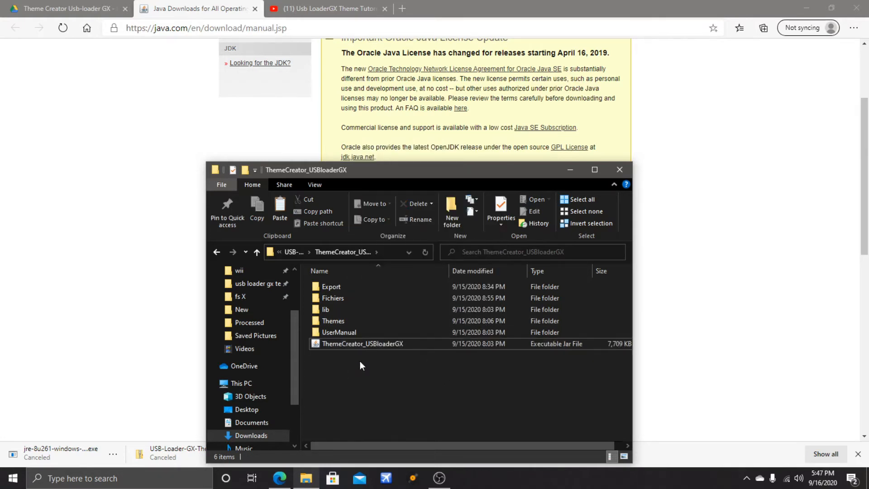
mouse_move(319, 343)
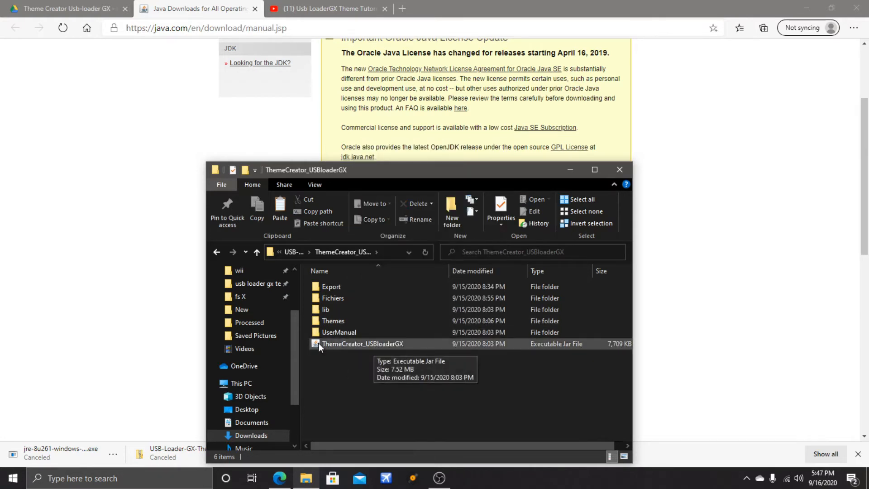
click(363, 343)
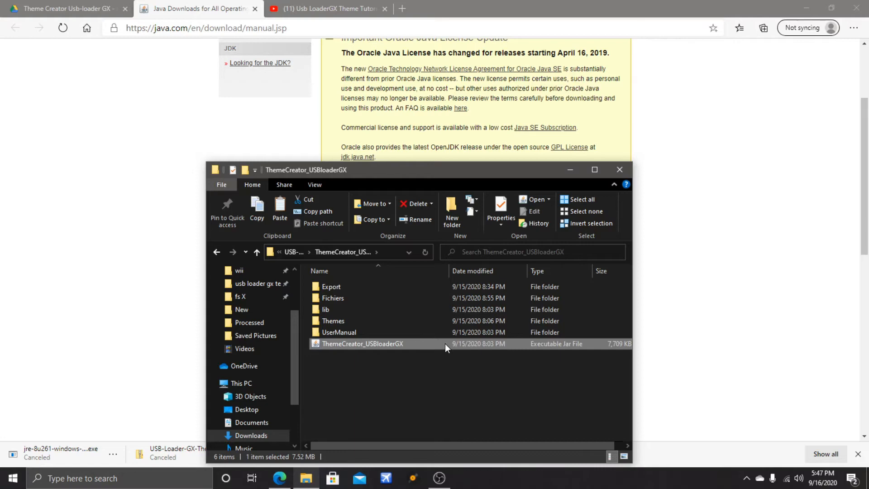
Launch ThemeCreator_USBloaderGX.jar to start the Theme Creator
double_click(362, 343)
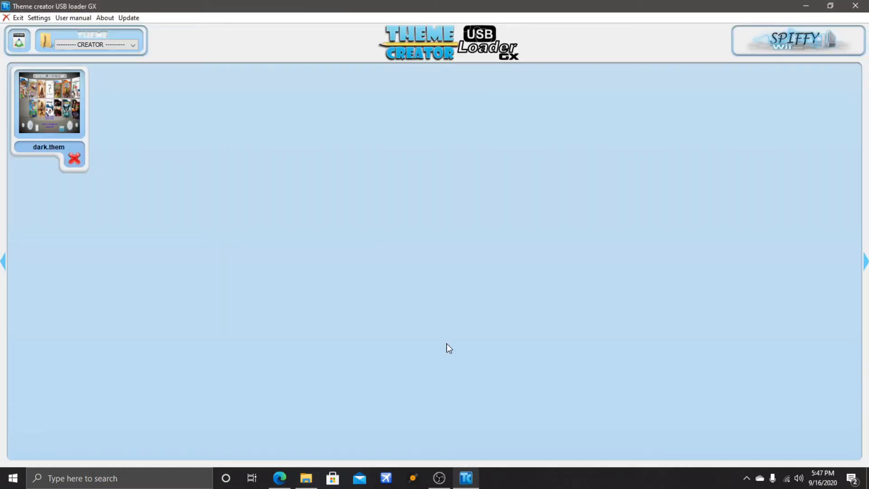
mouse_move(477, 222)
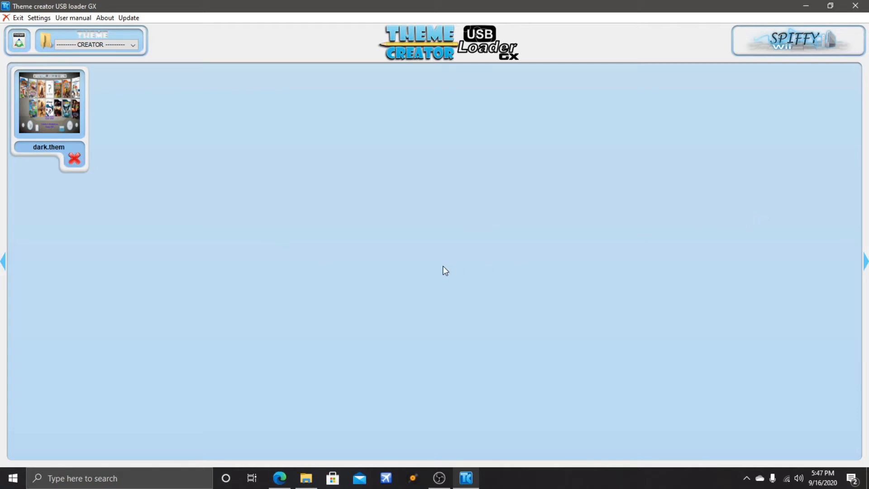
mouse_move(422, 249)
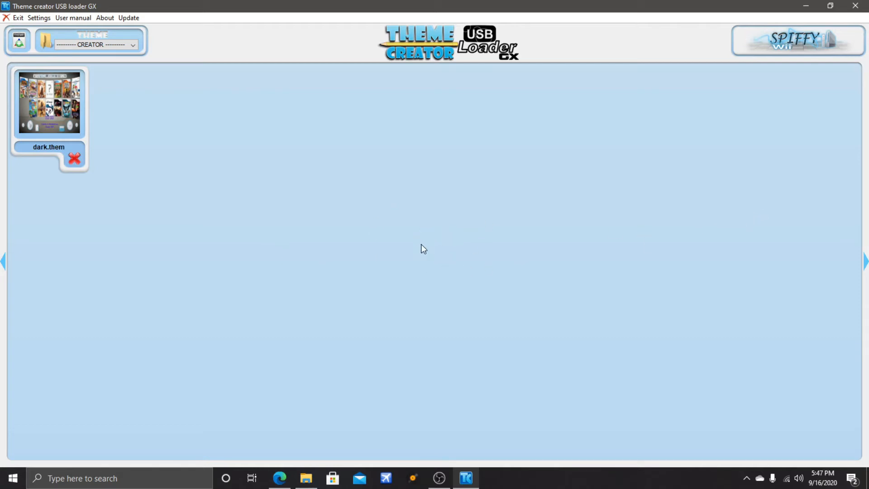
mouse_move(448, 255)
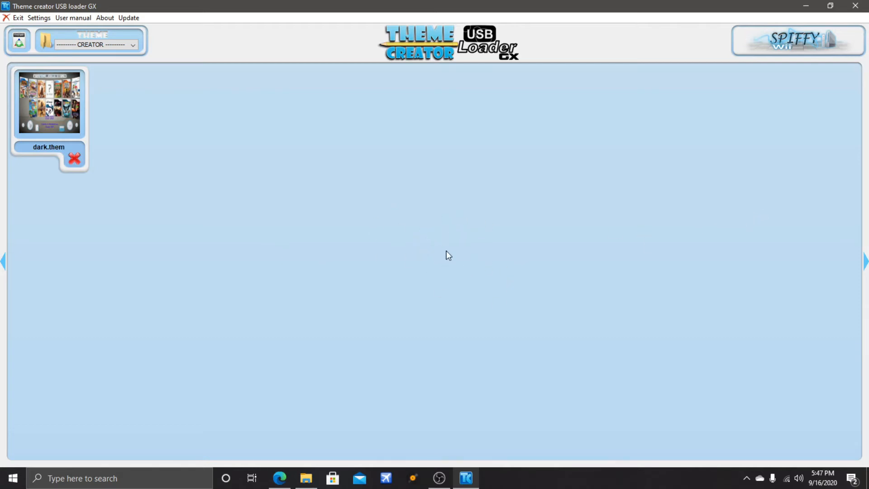
mouse_move(434, 272)
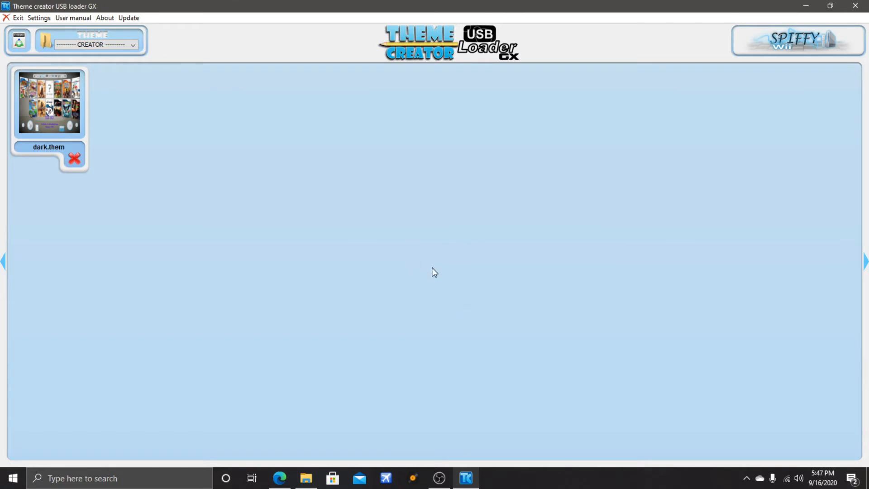
mouse_move(433, 272)
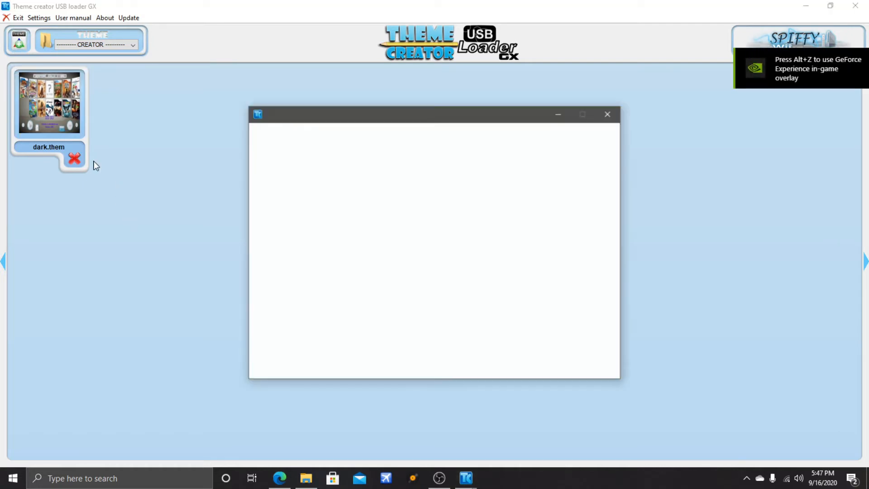
Validate the default New theme fields, revealing the existing 'New' image folder
click(18, 40)
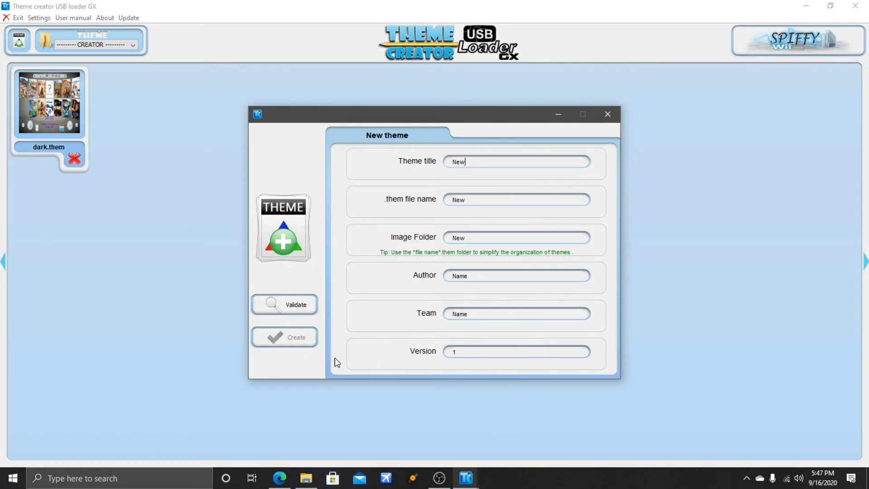
click(284, 304)
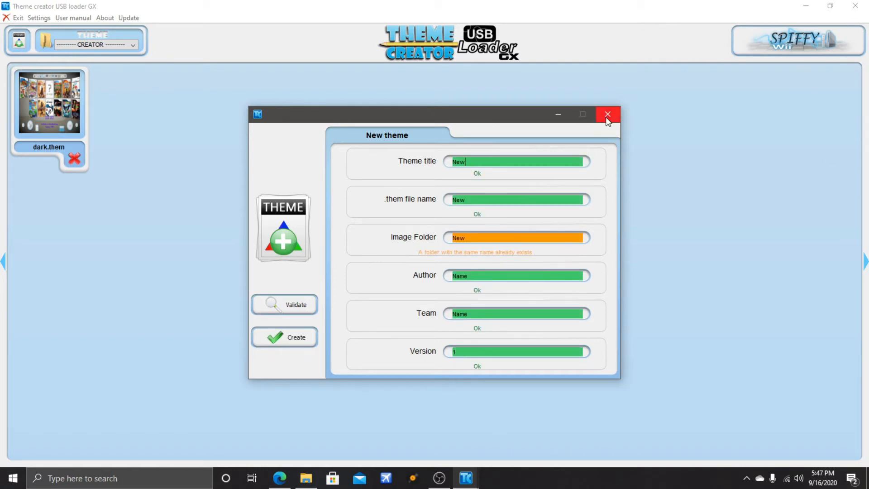
Close the New theme form and open the dark.them theme for editing
click(607, 114)
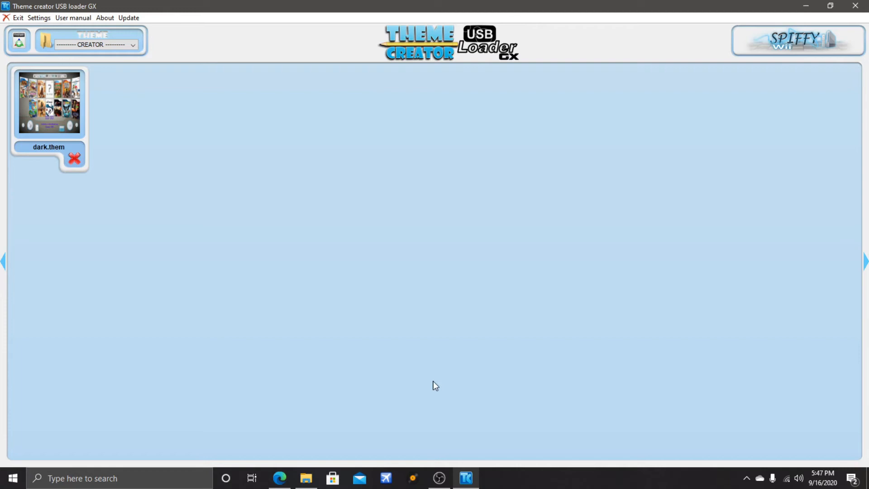
mouse_move(456, 393)
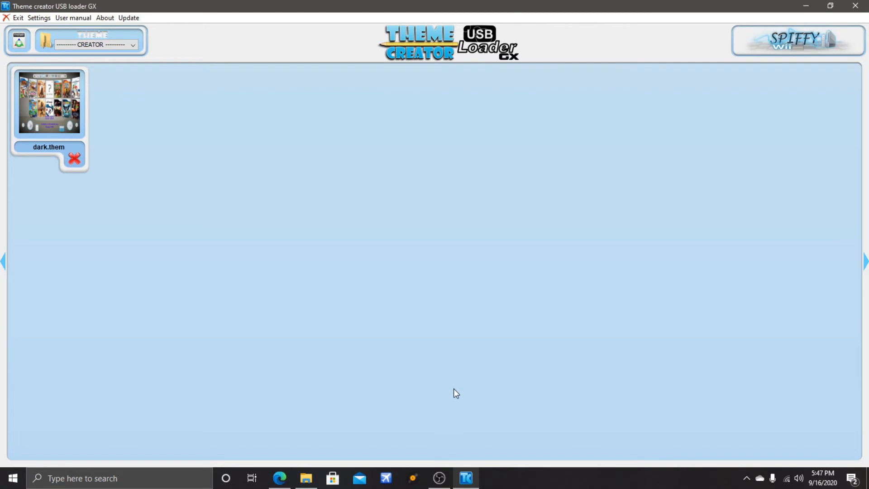
double_click(49, 103)
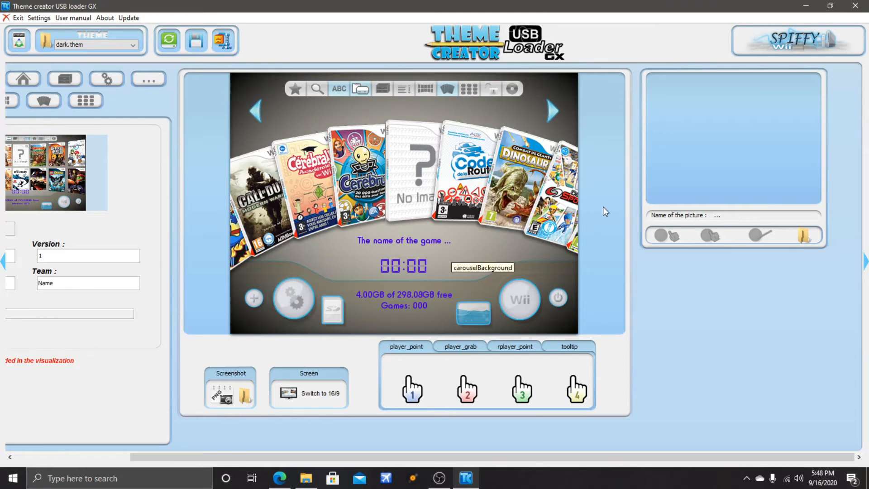
mouse_move(221, 330)
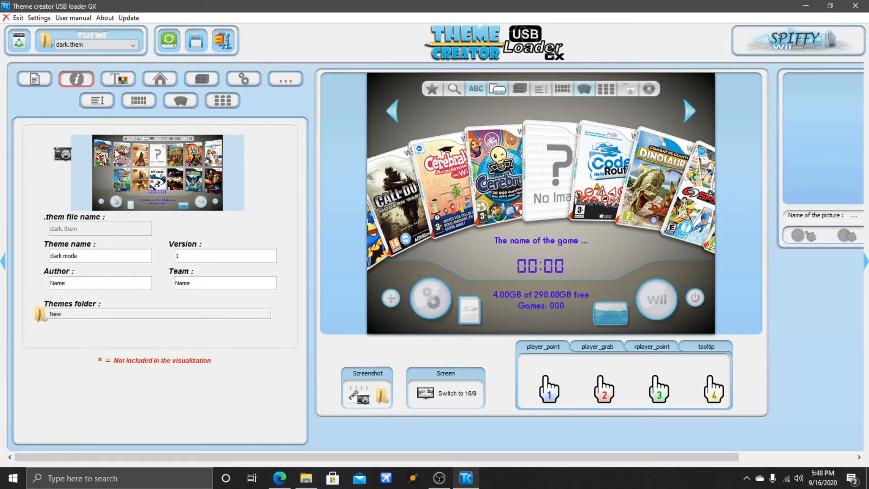
Set the game count text color to red (226, 23, 0)
click(118, 79)
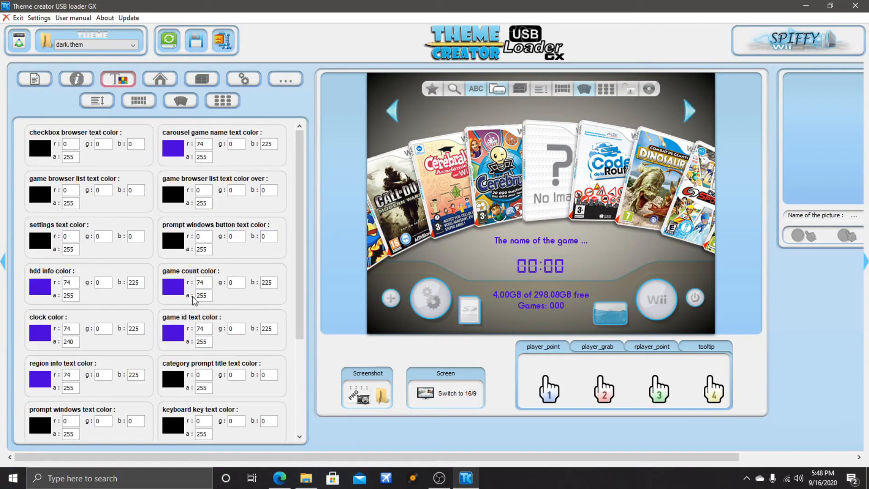
scroll(down, 3)
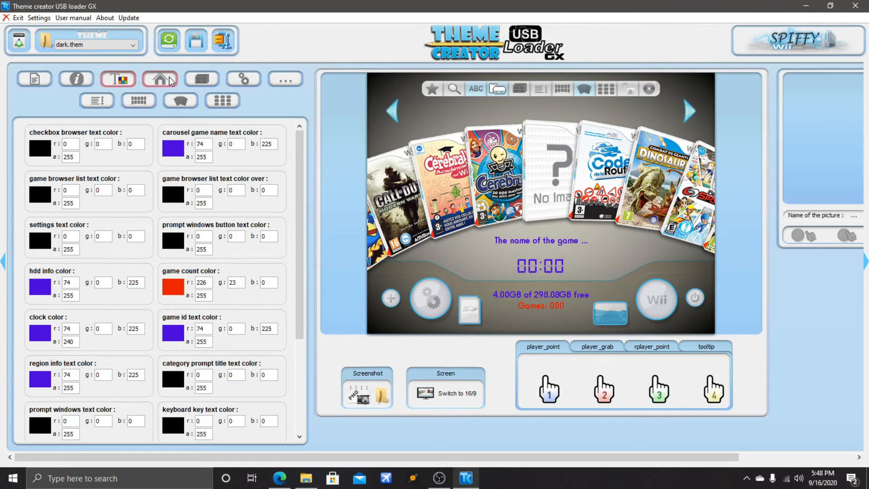
click(118, 79)
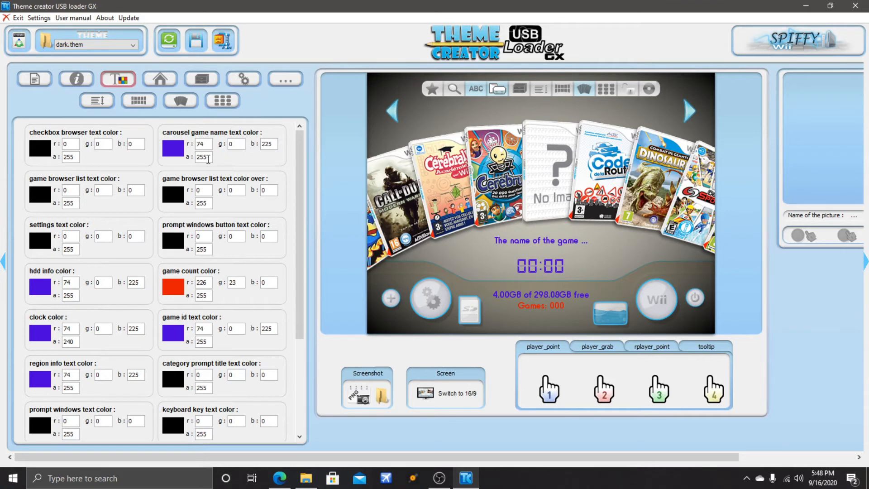
Look over the install button positions, then show the toolbar icon X/Y positions
click(159, 79)
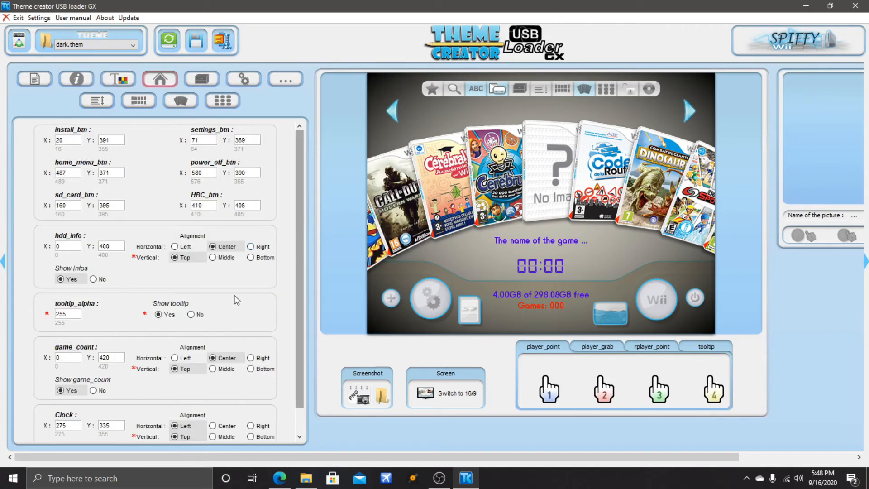
click(67, 140)
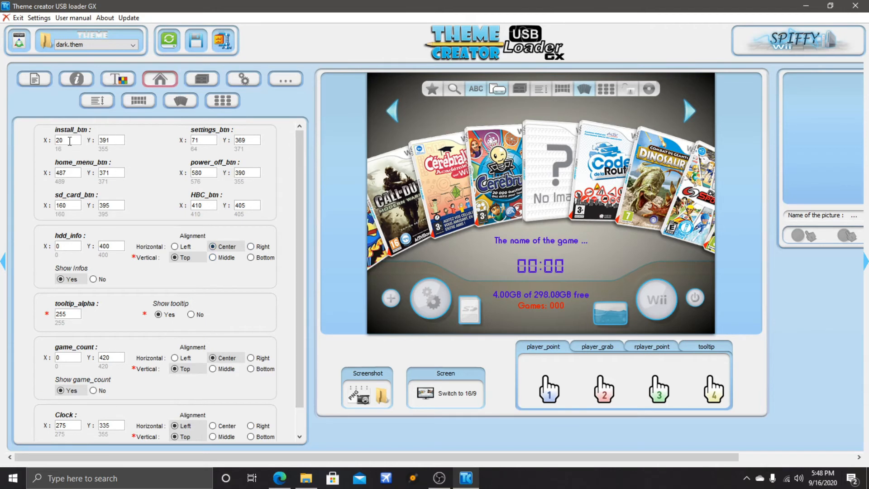
mouse_move(367, 281)
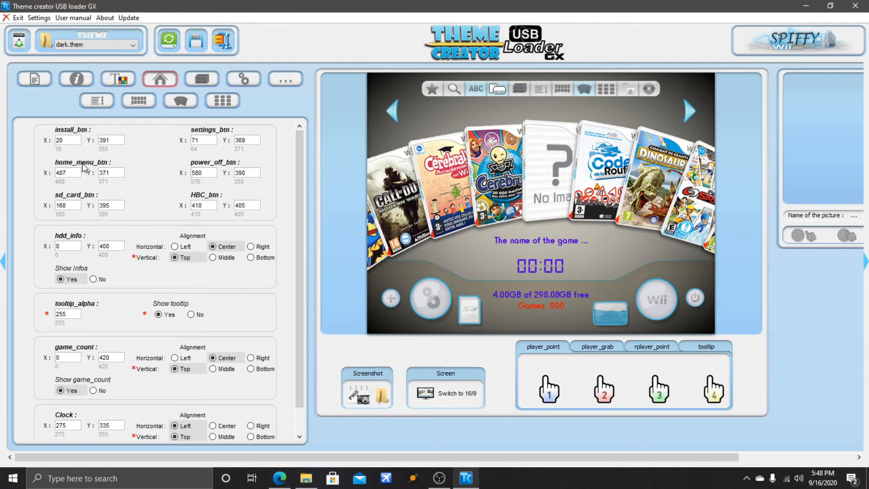
mouse_move(380, 291)
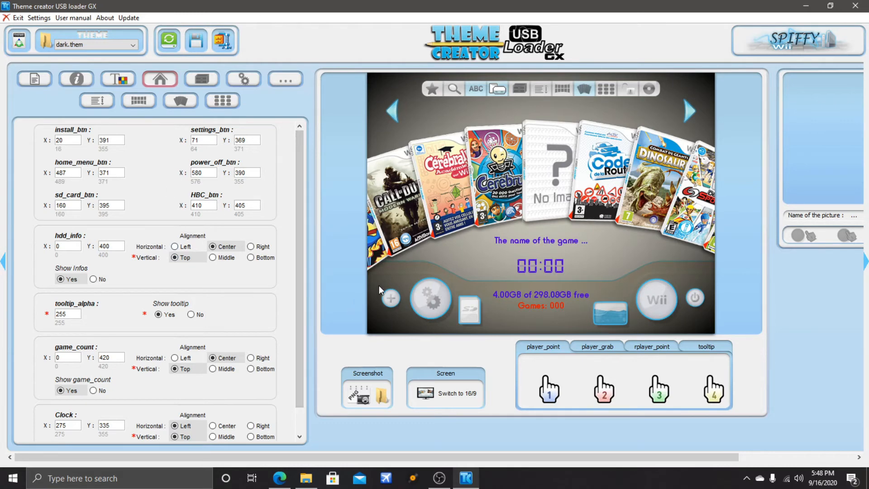
mouse_move(363, 261)
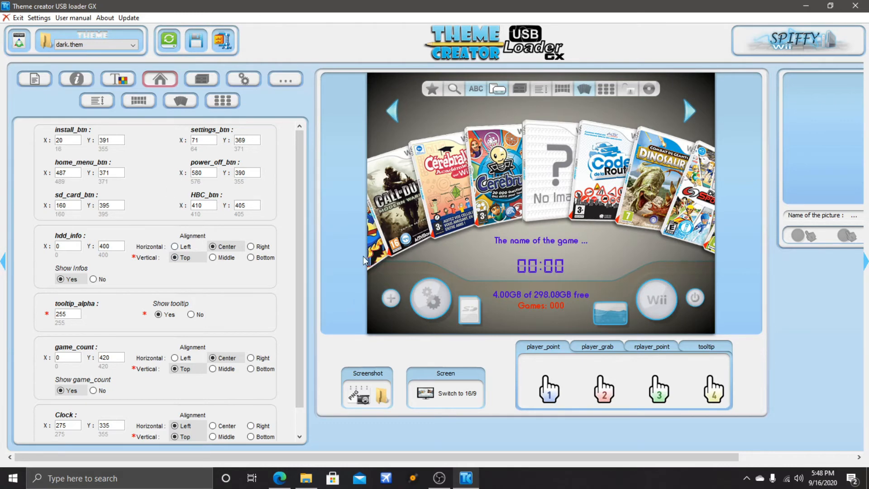
mouse_move(298, 248)
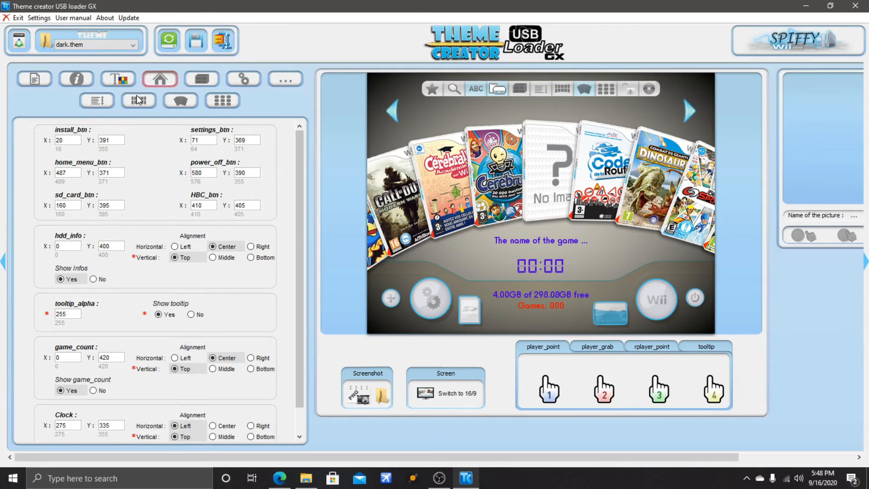
click(222, 101)
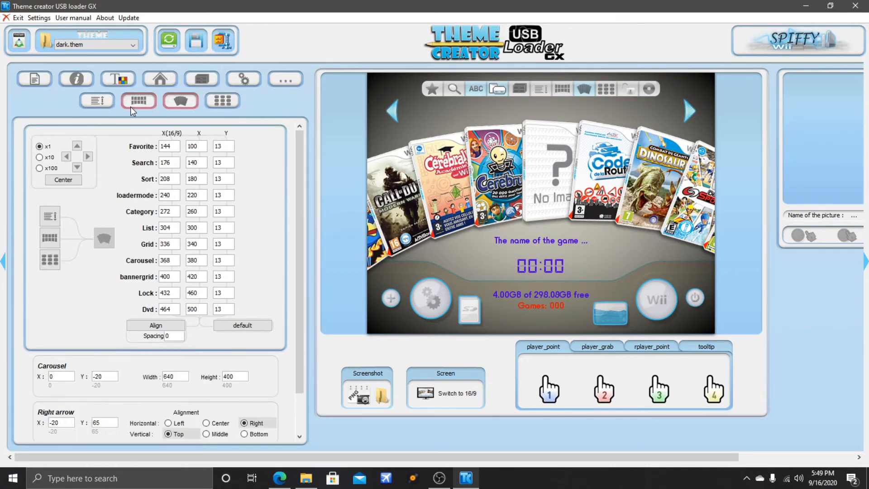
Show grid layout positions and preview the grid, settings, and list screens
click(138, 100)
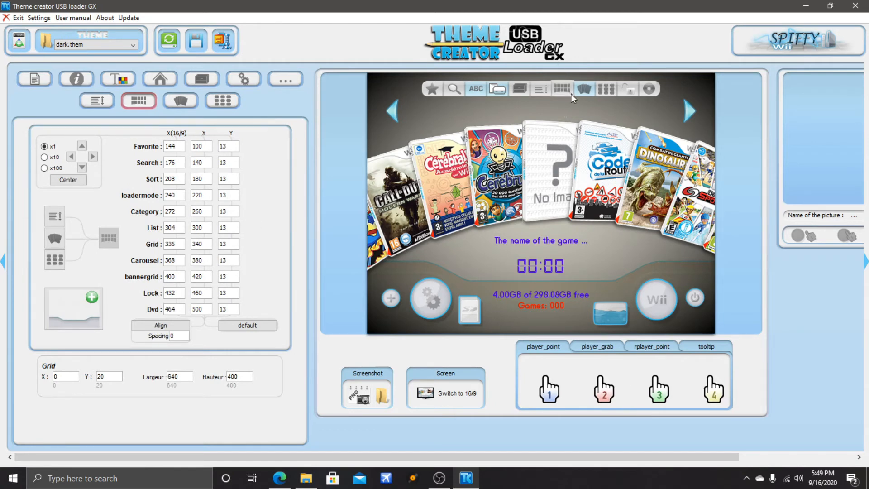
mouse_move(573, 95)
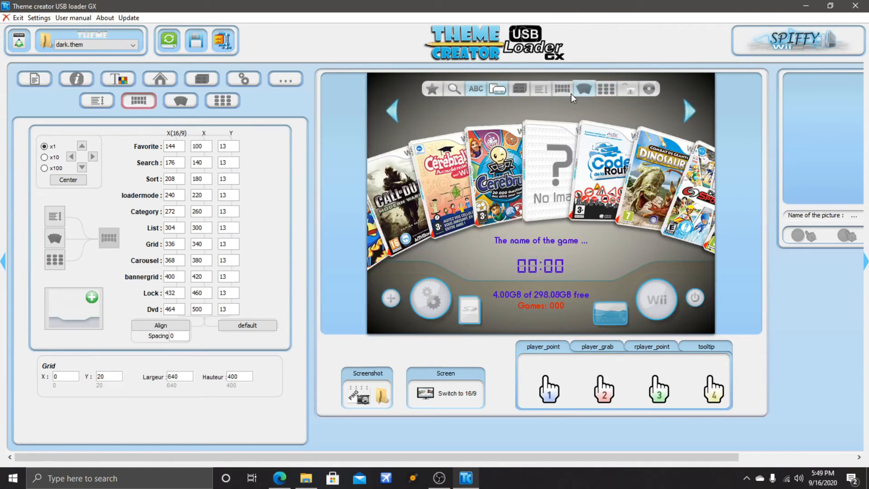
click(561, 89)
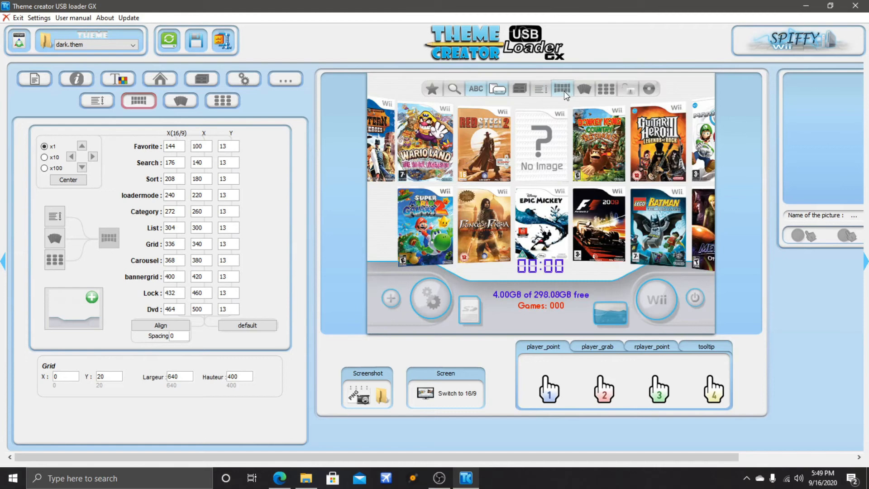
click(540, 89)
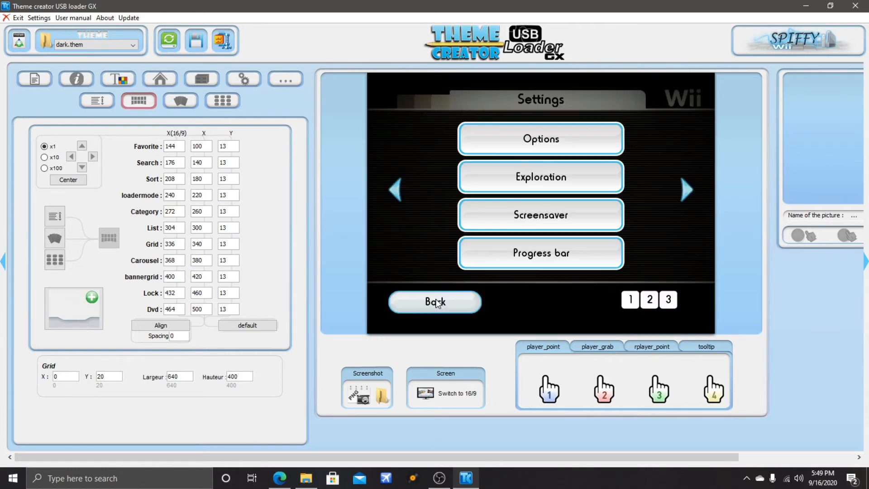
click(435, 302)
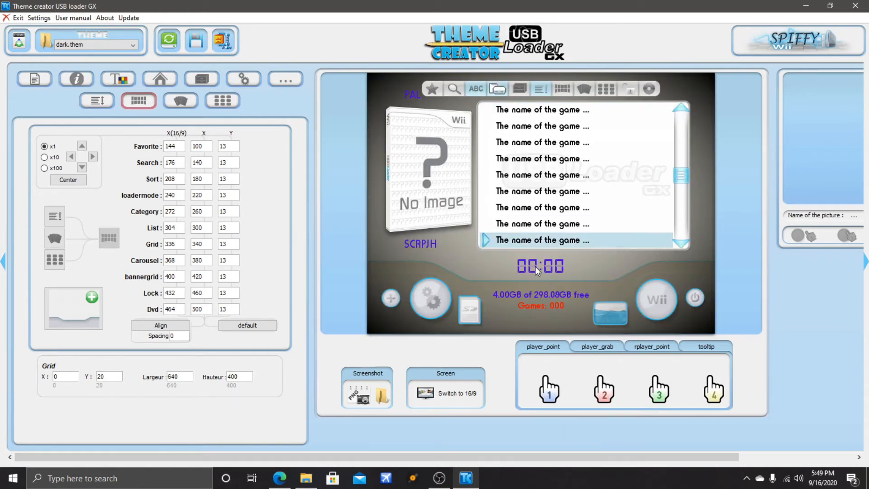
mouse_move(740, 363)
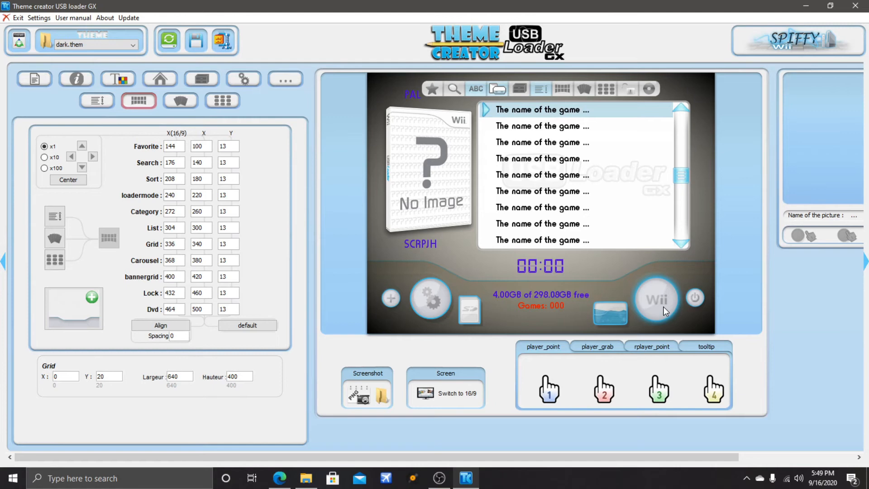
mouse_move(513, 460)
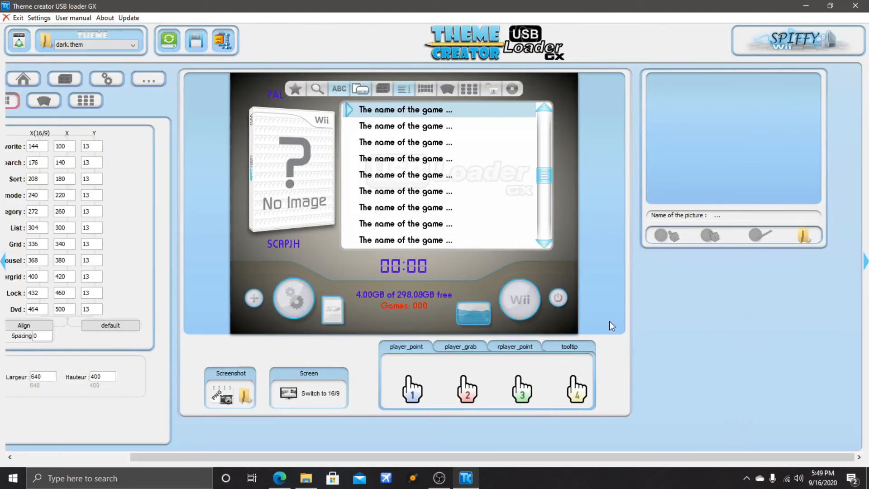
mouse_move(519, 299)
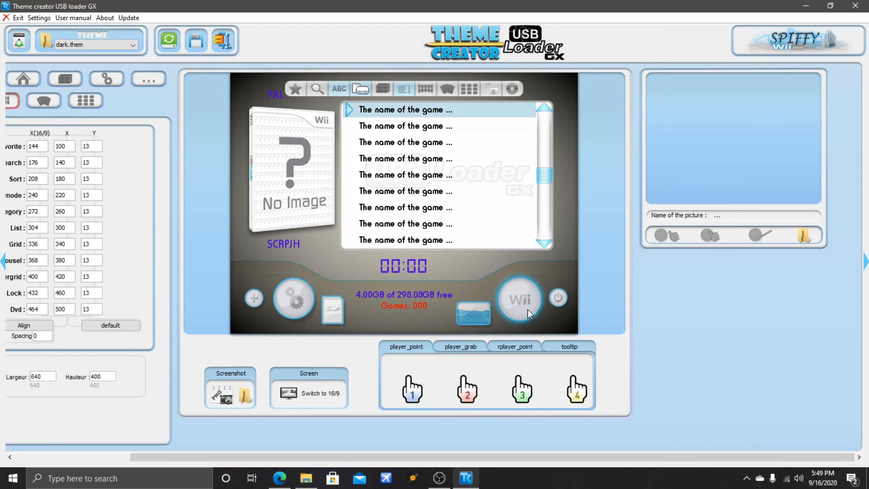
Select the Wii home menu button in the preview to show menu_button.png at 487, 371
click(519, 299)
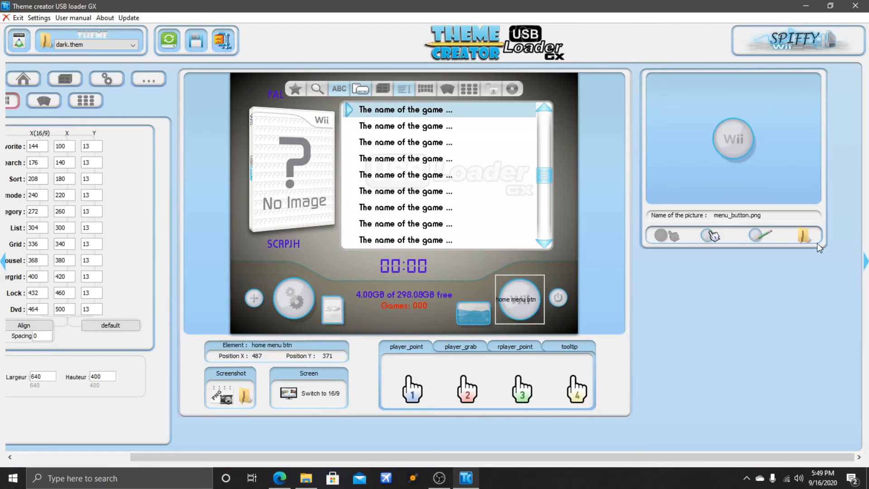
mouse_move(760, 235)
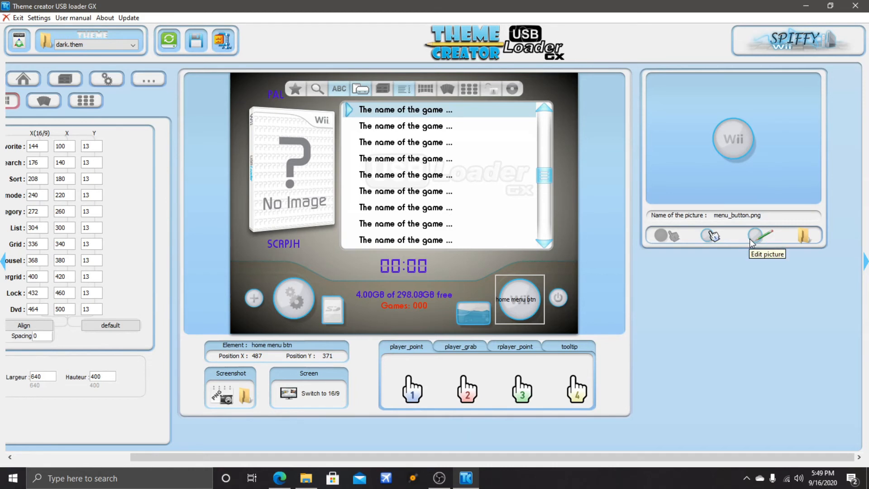
mouse_move(803, 237)
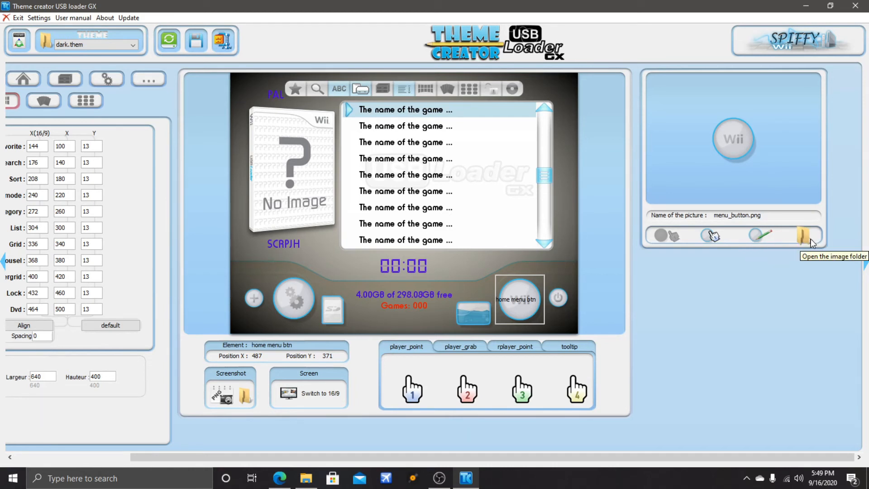
mouse_move(803, 246)
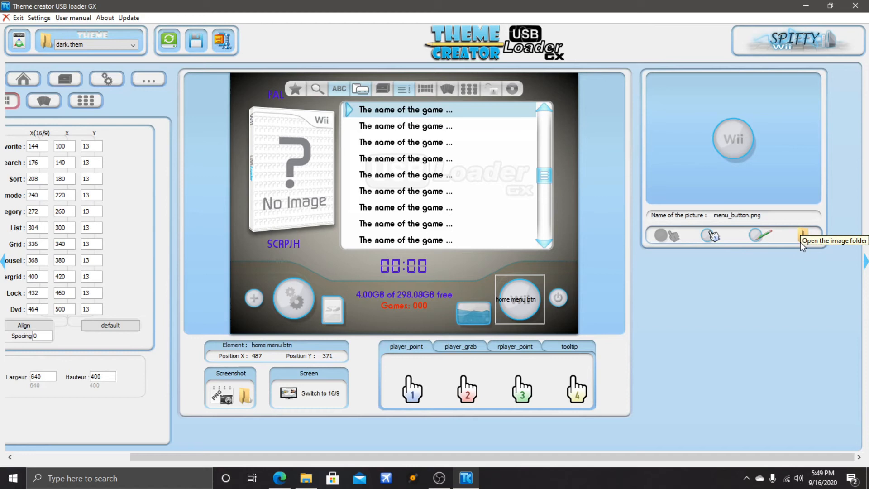
mouse_move(713, 236)
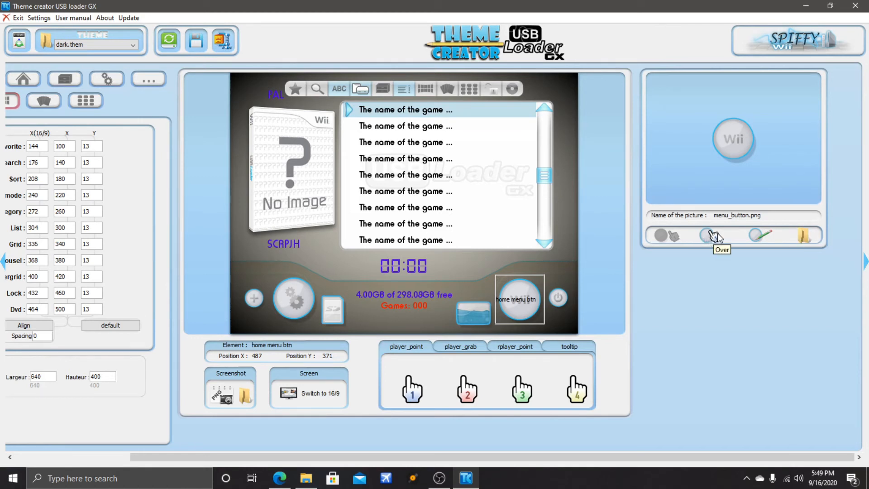
mouse_move(526, 408)
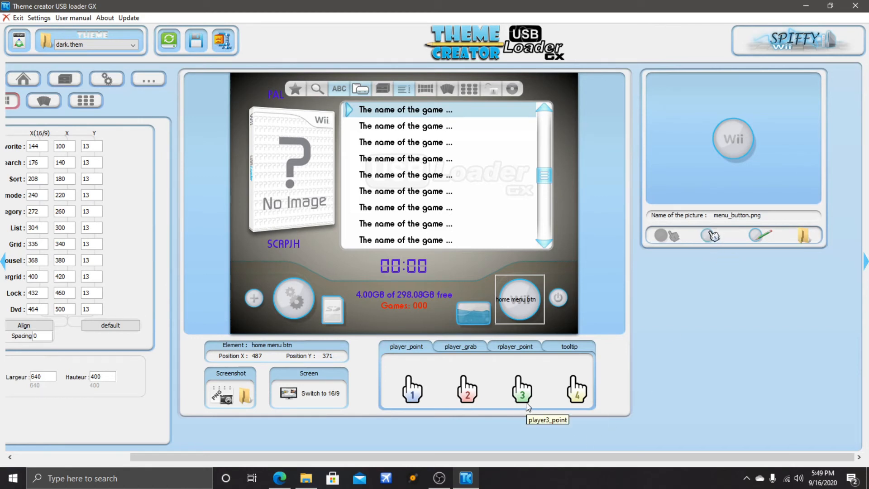
mouse_move(795, 133)
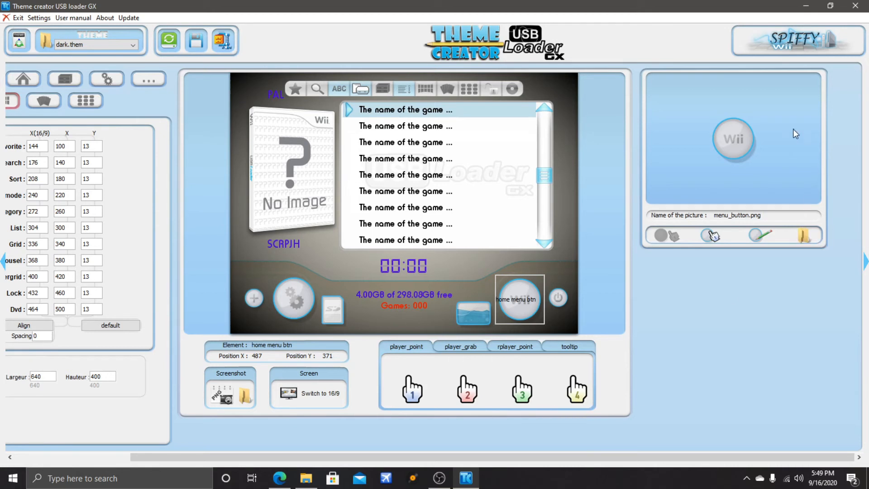
mouse_move(696, 282)
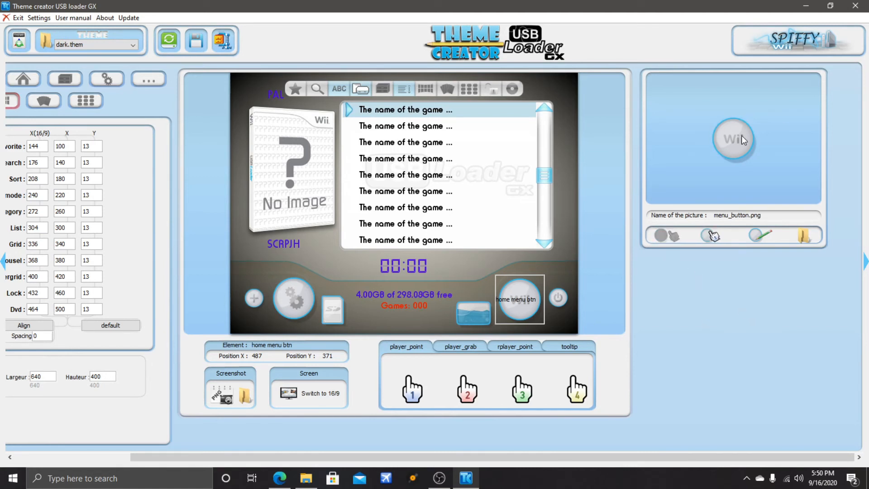
mouse_move(117, 82)
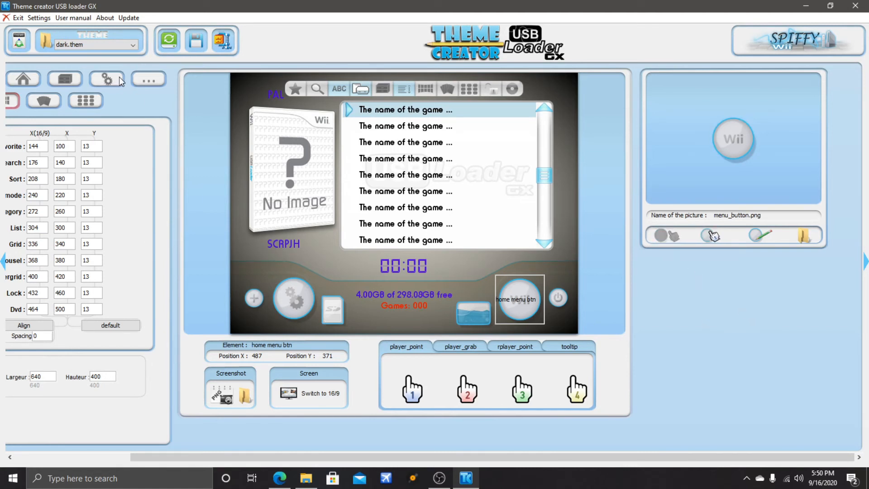
Open the alignment settings and switch the theme preview to 16:9 widescreen
click(105, 78)
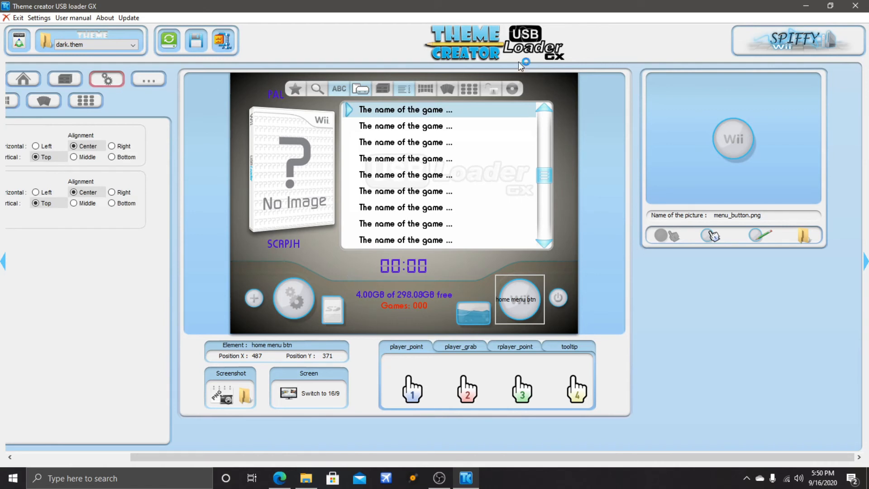
mouse_move(497, 59)
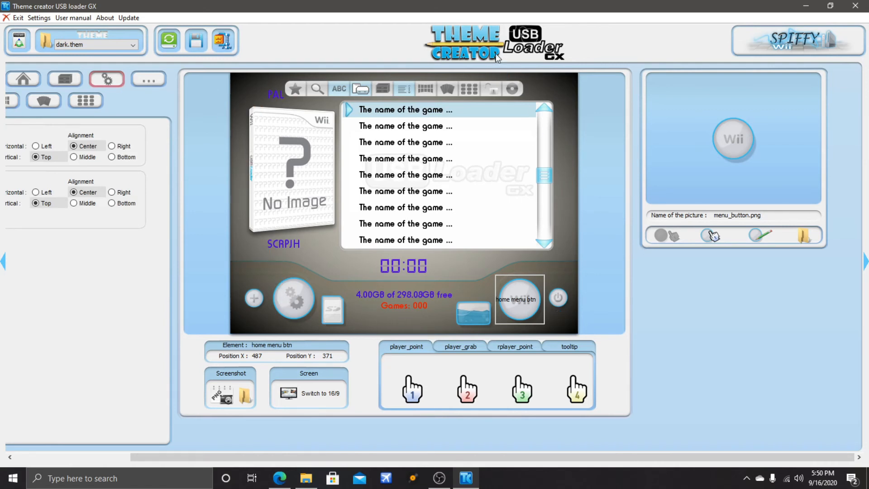
mouse_move(418, 355)
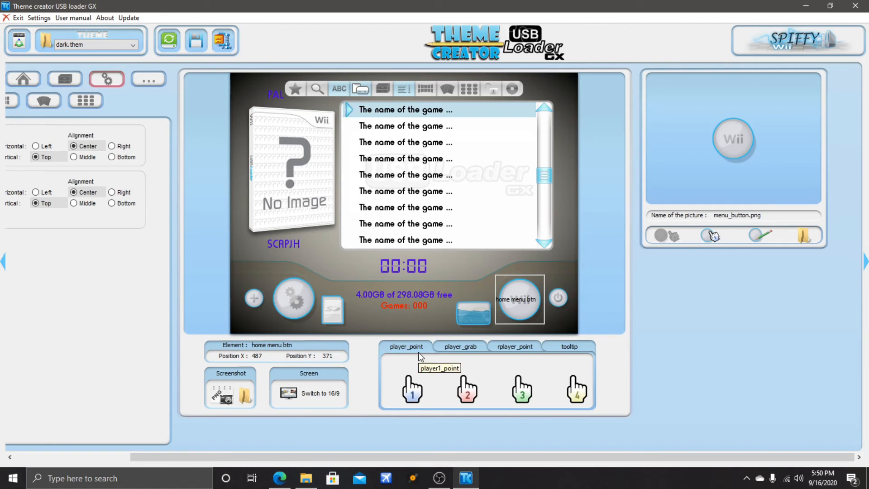
mouse_move(326, 402)
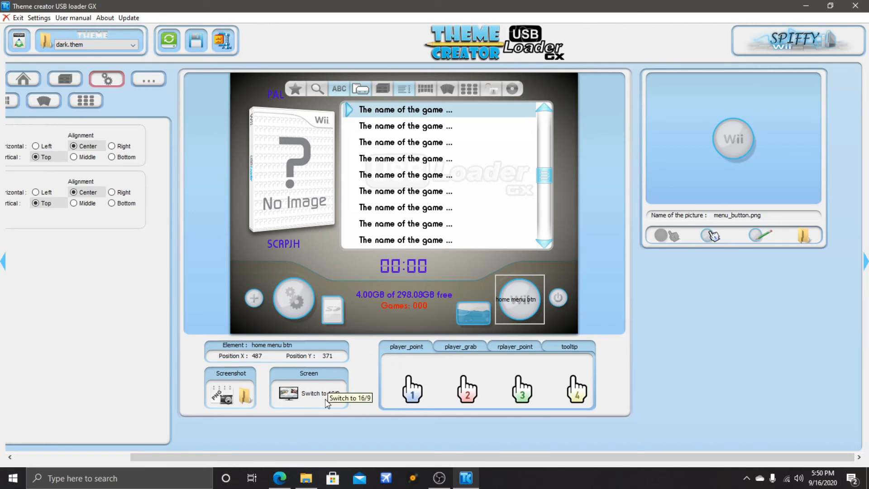
mouse_move(336, 400)
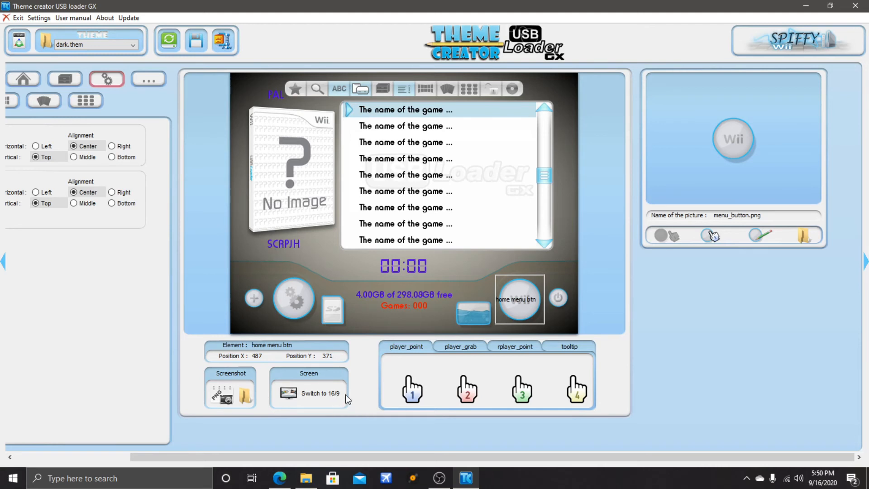
click(287, 393)
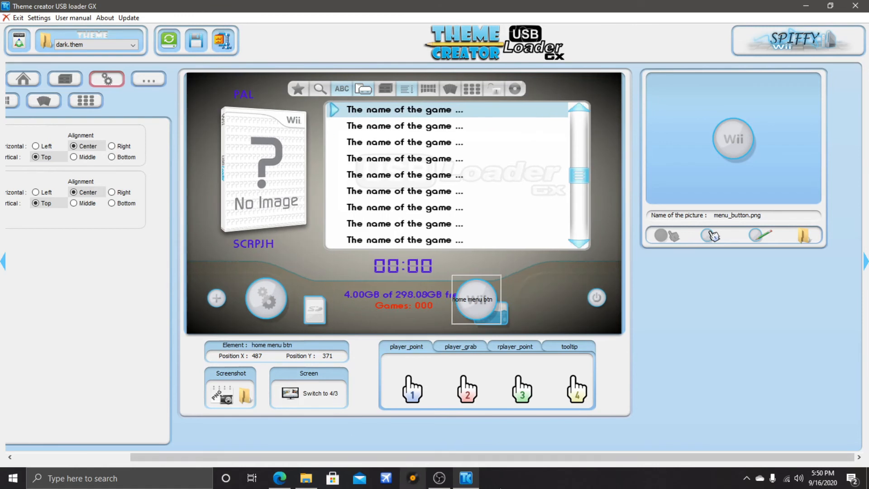
mouse_move(181, 169)
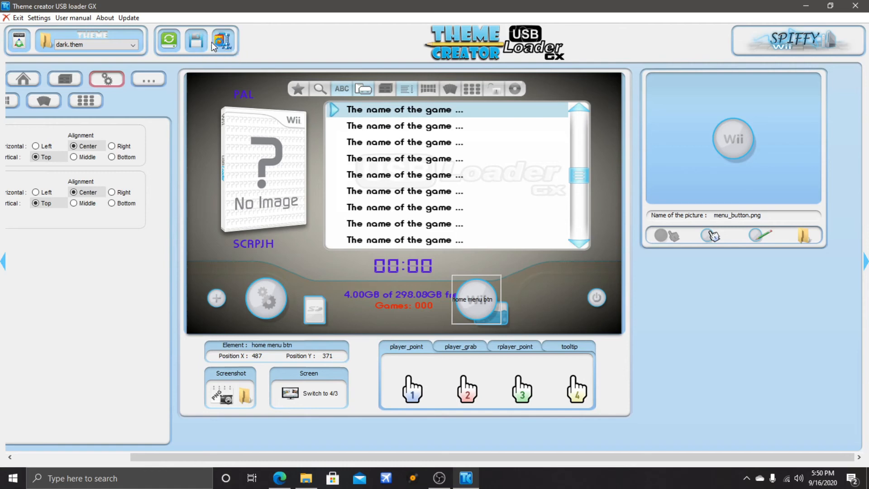
Start the ZIP export, which proposes dark.zip in the Export folder
click(222, 40)
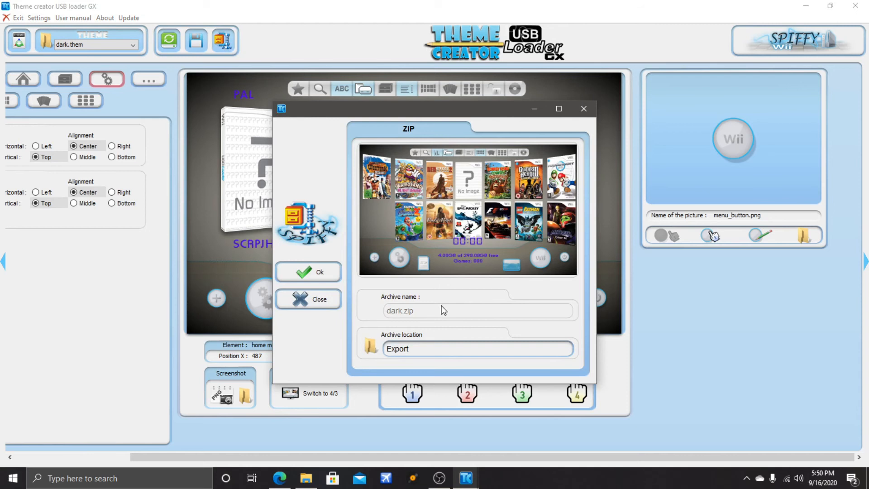
mouse_move(422, 317)
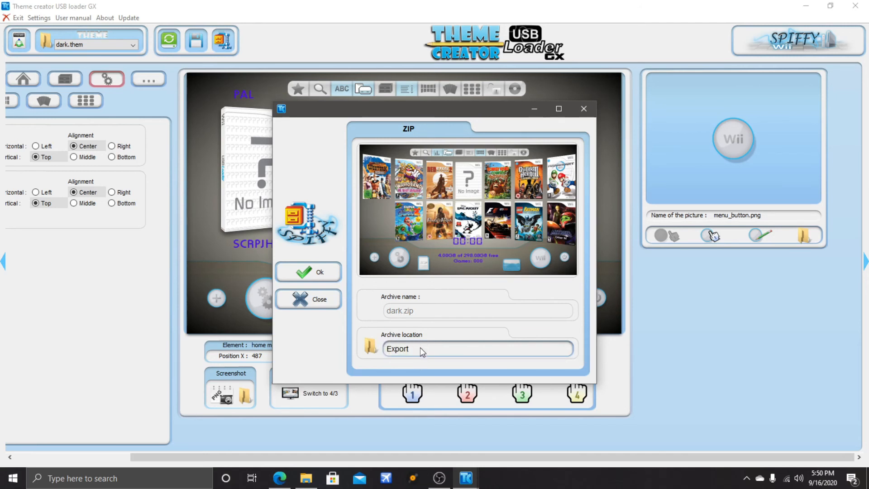
mouse_move(408, 349)
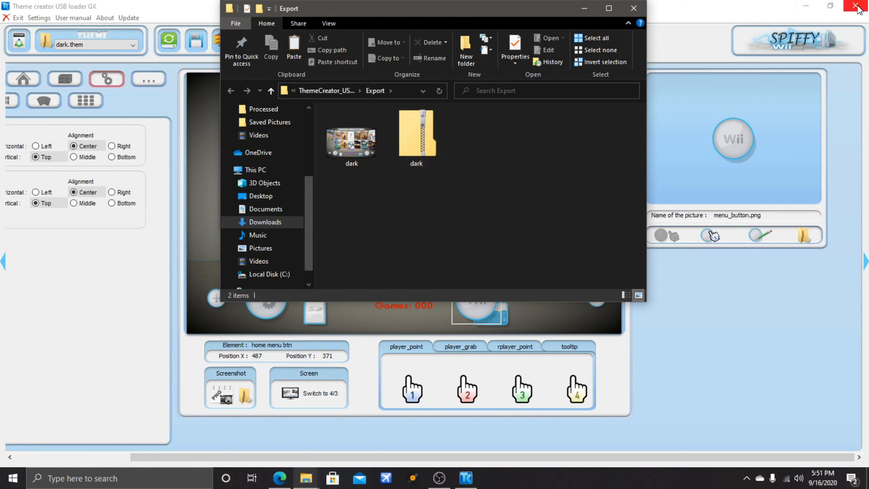
mouse_move(717, 365)
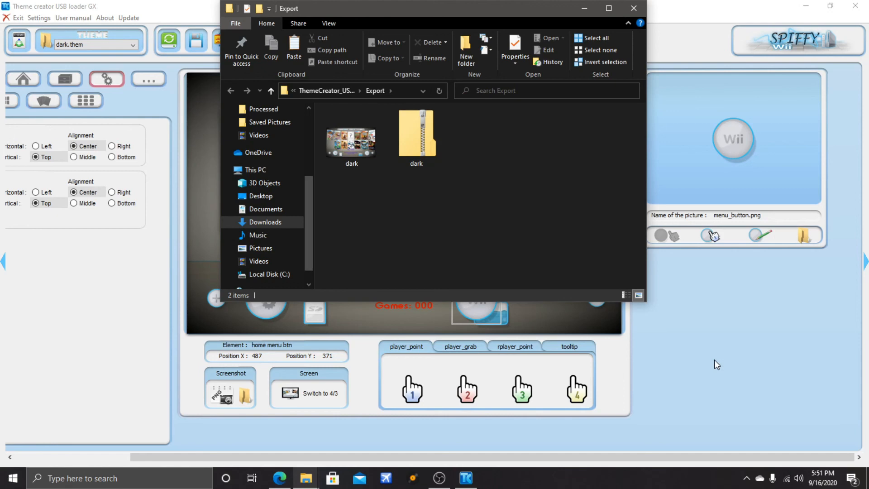